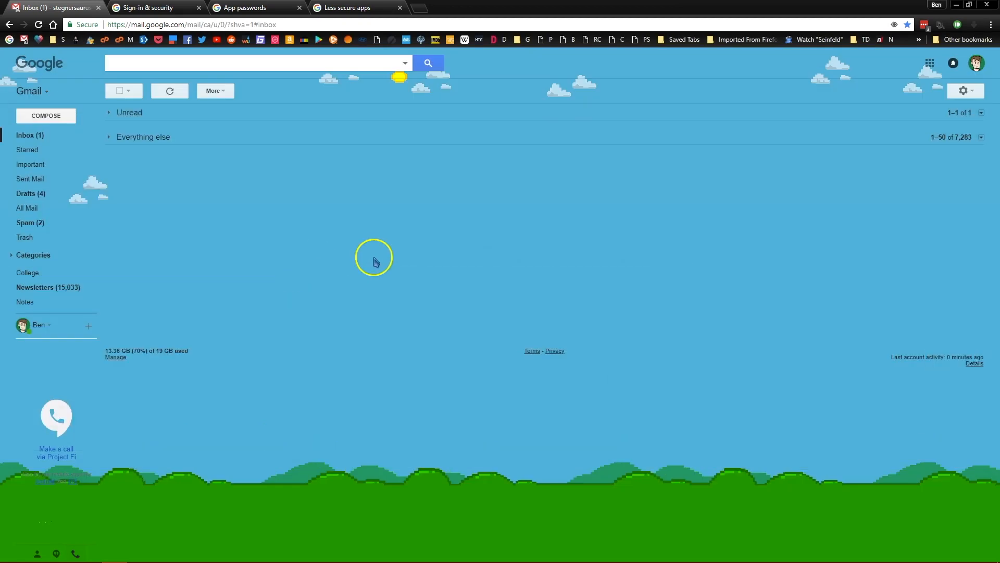
pyautogui.moveTo(297, 231)
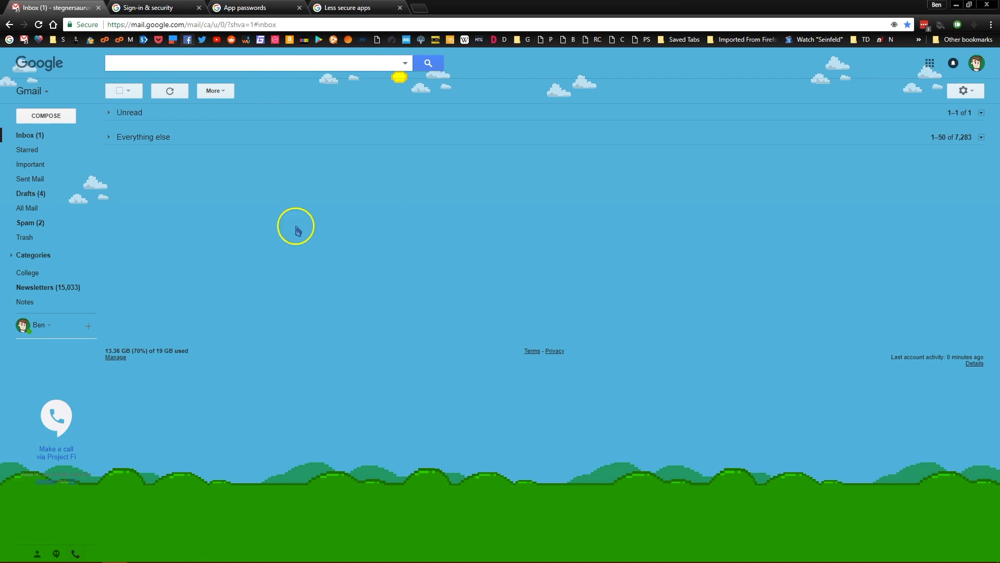
pyautogui.moveTo(291, 235)
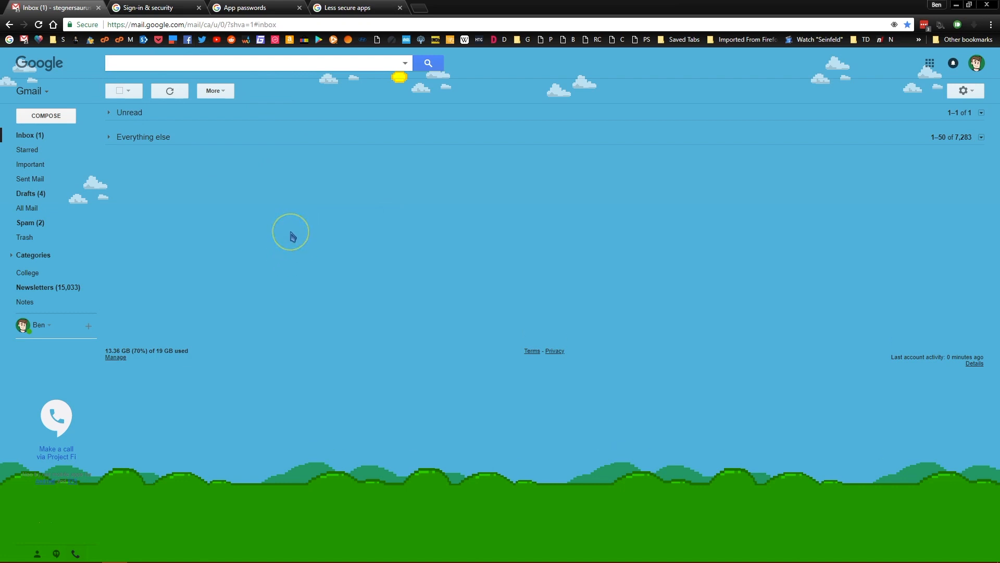
pyautogui.moveTo(791, 179)
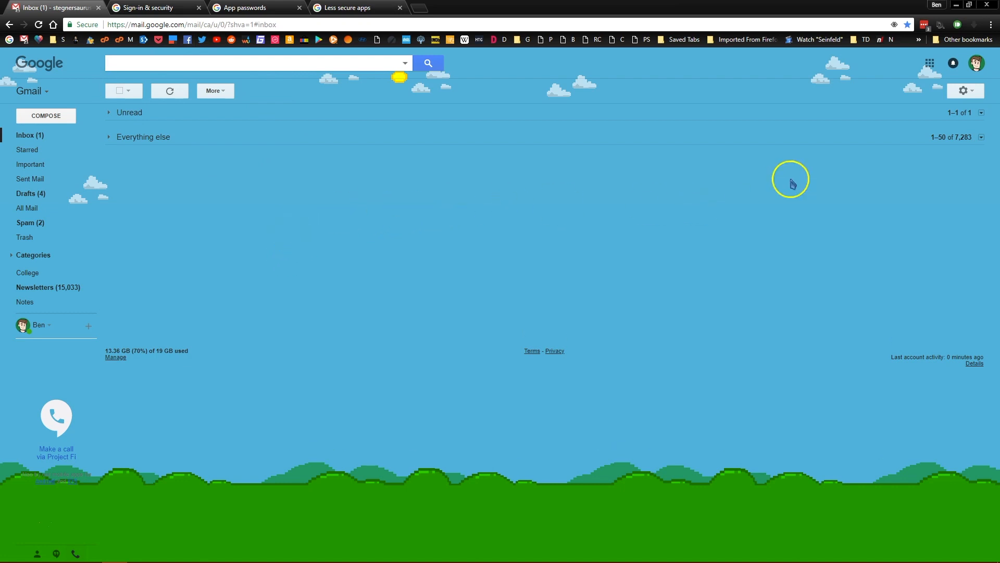
# Open Gmail's full Settings page from the gear menu.
pyautogui.click(964, 91)
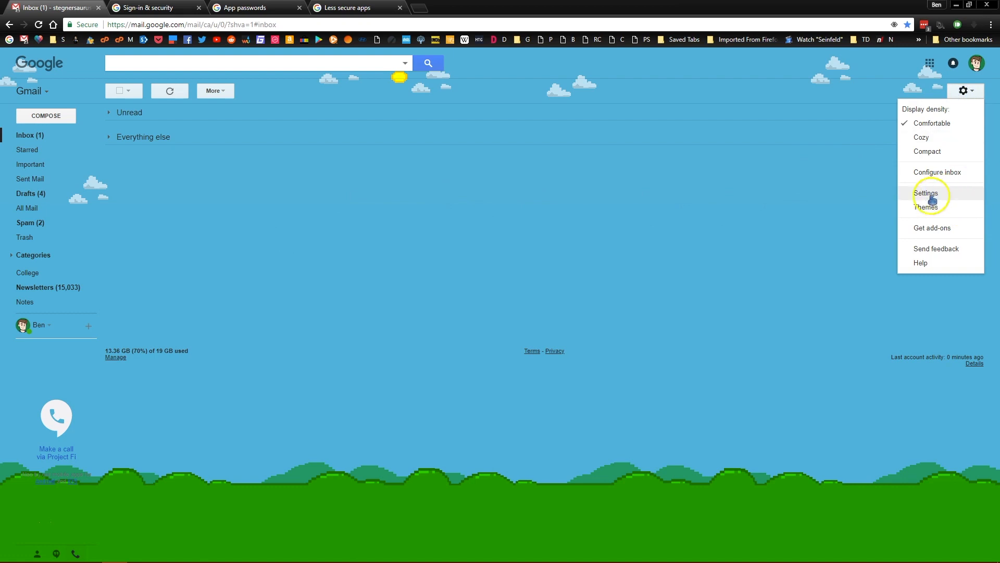
pyautogui.click(926, 193)
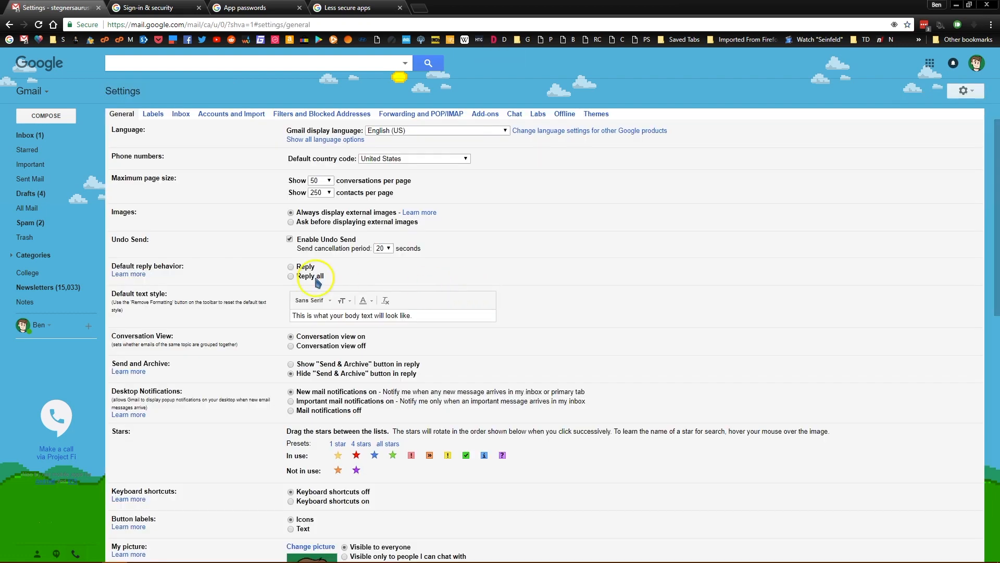
pyautogui.moveTo(425, 120)
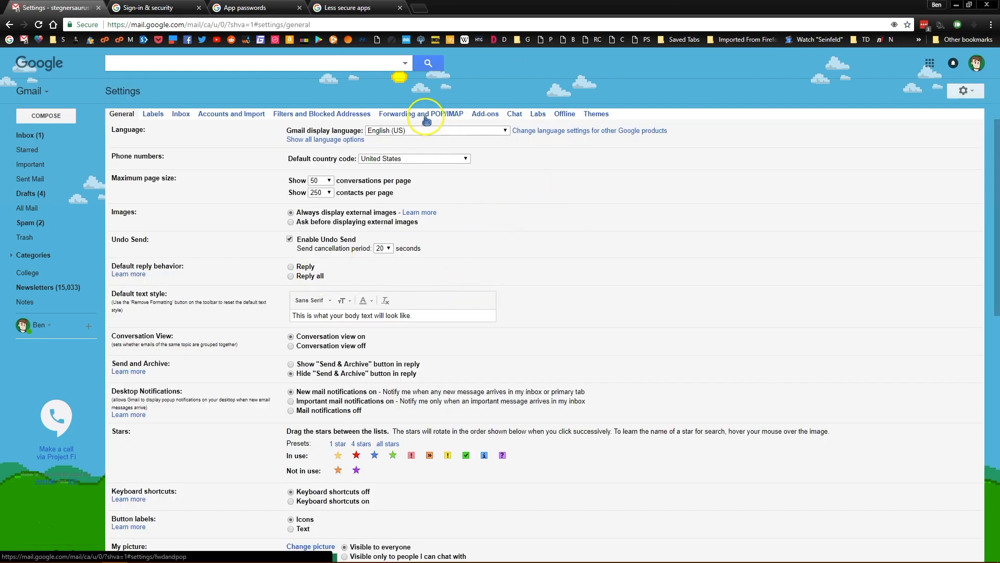
# Show the Forwarding and POP/IMAP tab with IMAP enabled and list the folder size limit choices.
pyautogui.click(420, 114)
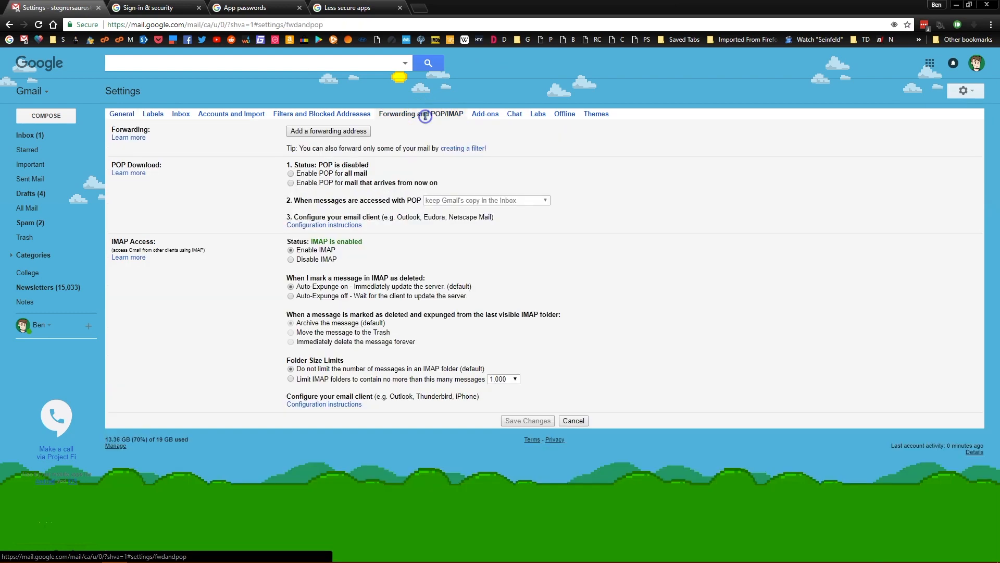
pyautogui.moveTo(179, 259)
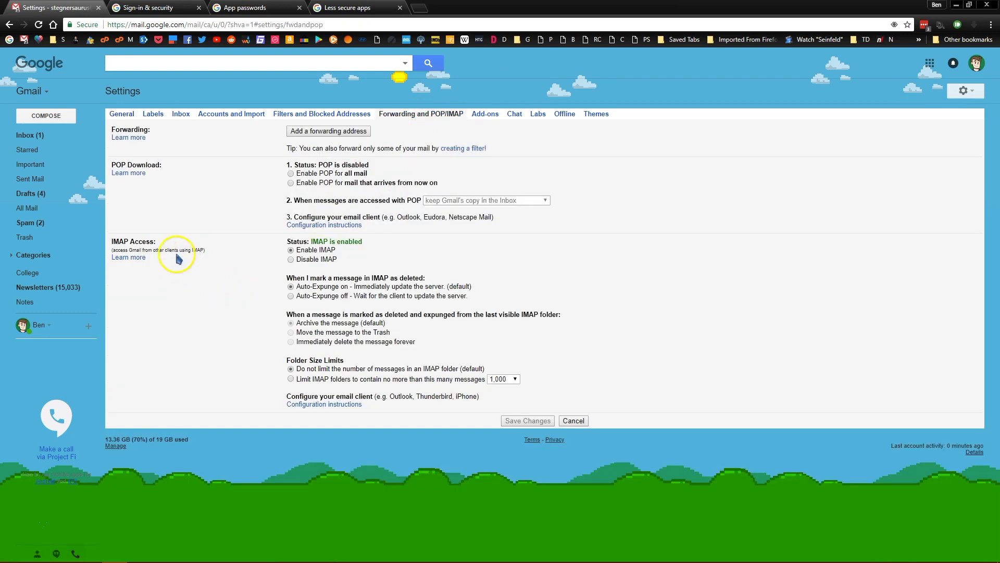
pyautogui.moveTo(133, 243)
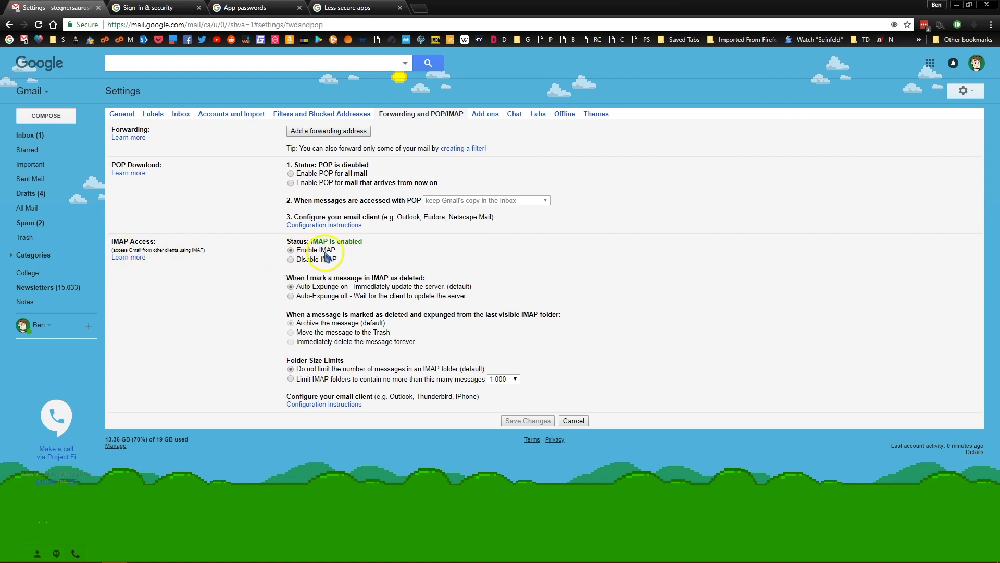
pyautogui.moveTo(272, 254)
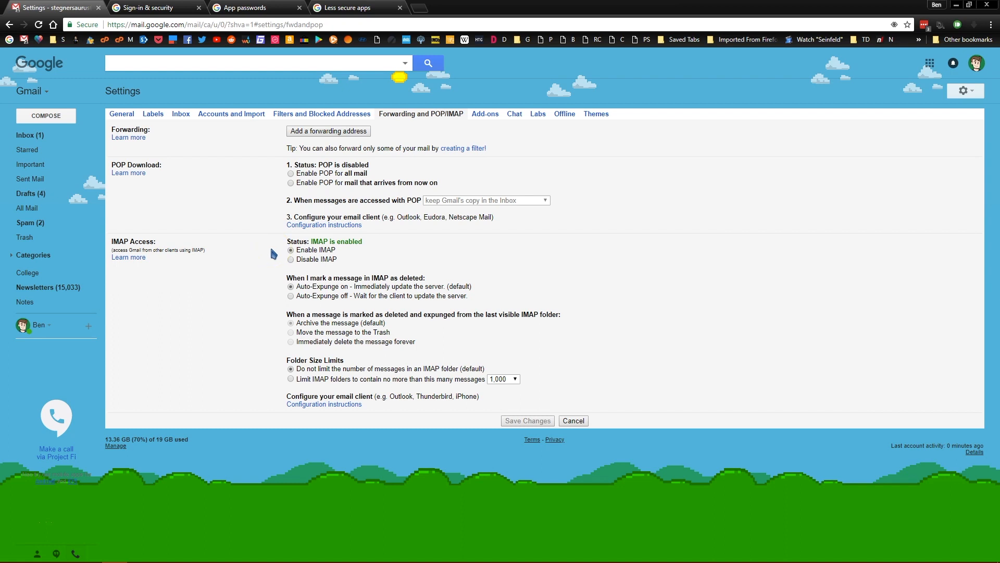
pyautogui.moveTo(196, 331)
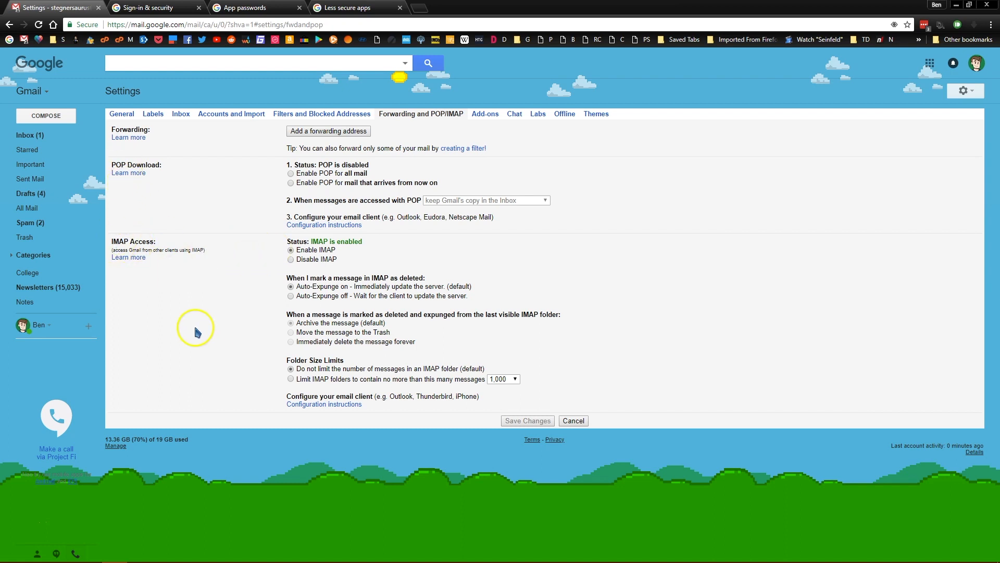
pyautogui.moveTo(151, 248)
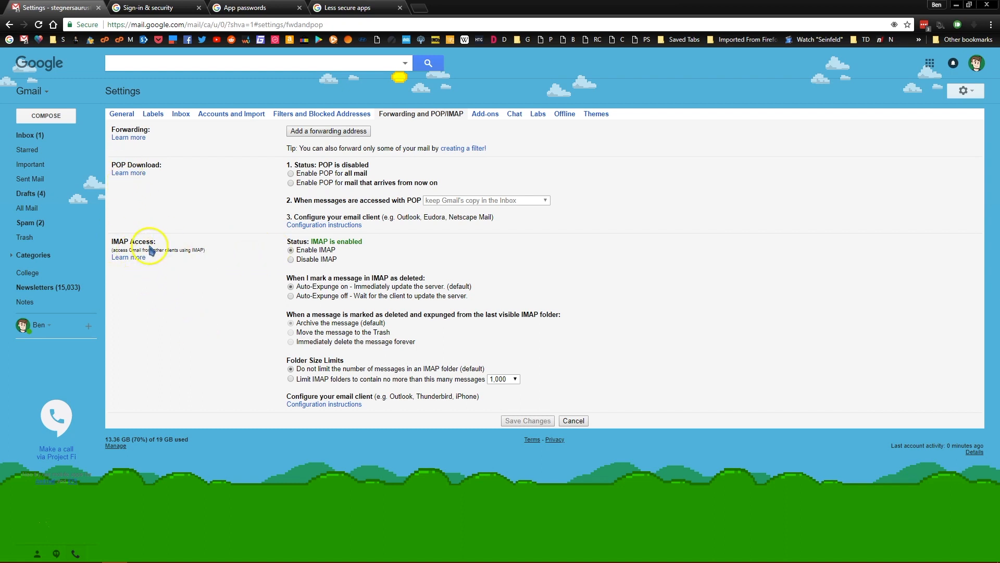
pyautogui.moveTo(142, 165)
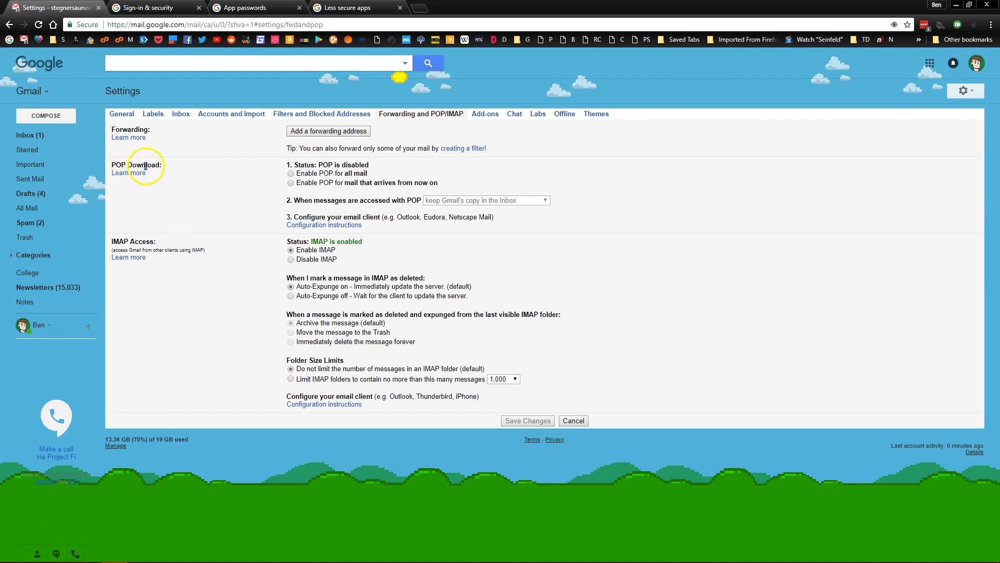
pyautogui.moveTo(168, 172)
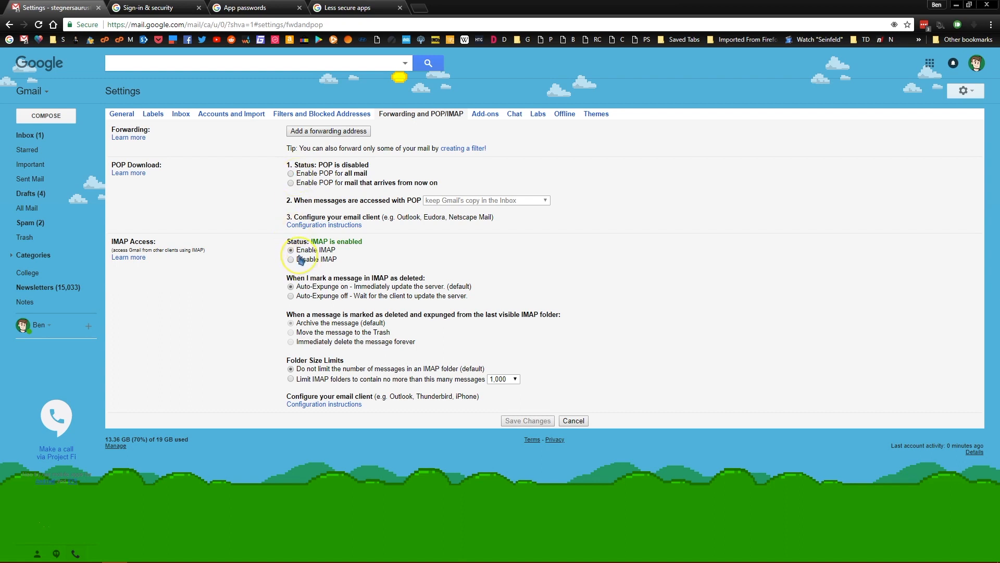
pyautogui.moveTo(268, 186)
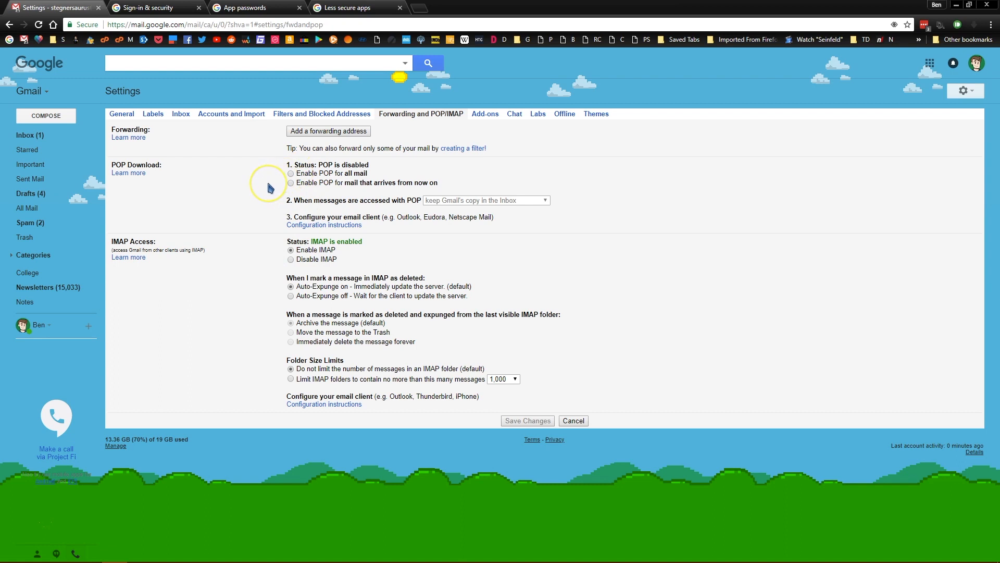
pyautogui.moveTo(260, 190)
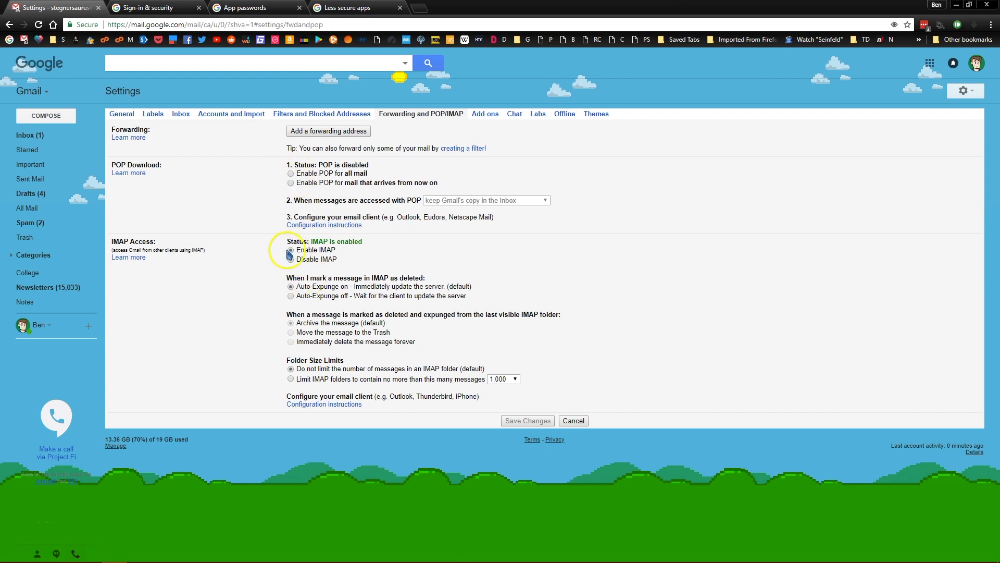
pyautogui.moveTo(296, 190)
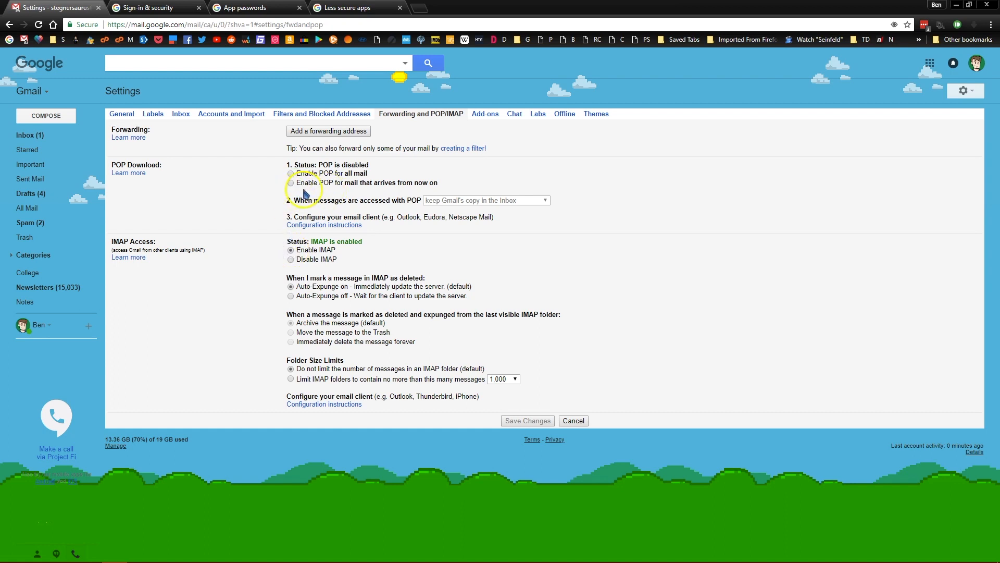
pyautogui.moveTo(295, 198)
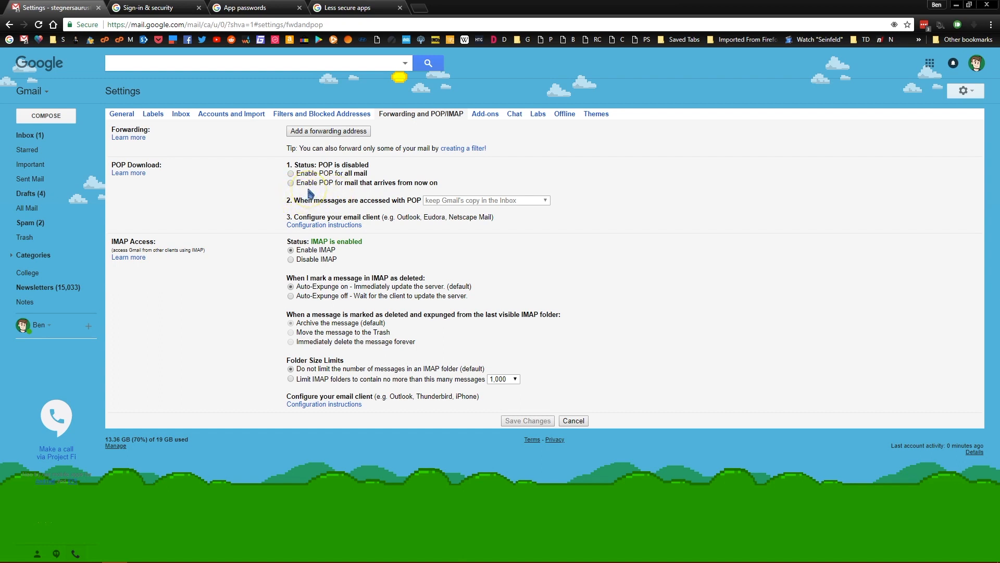
pyautogui.moveTo(502, 403)
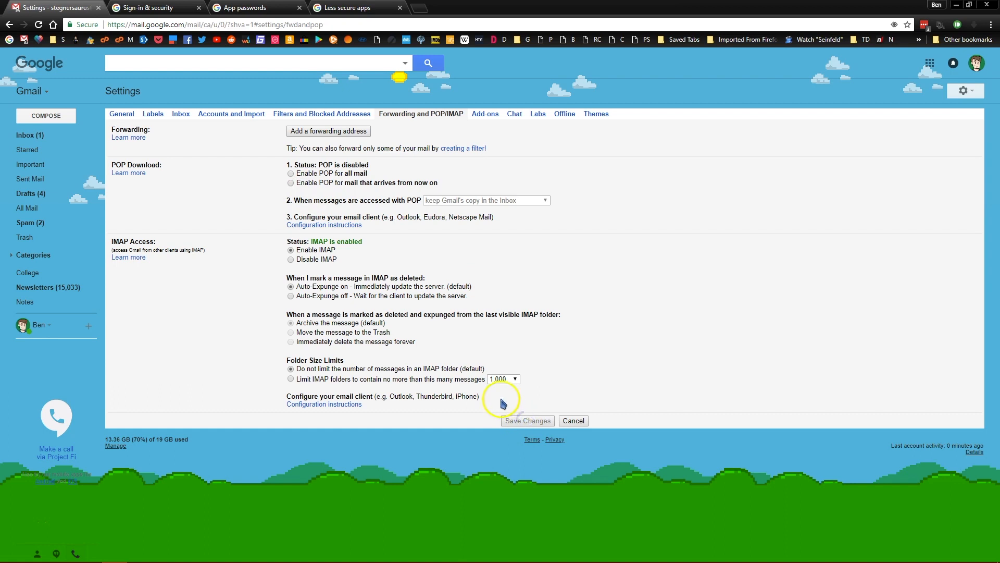
pyautogui.moveTo(504, 382)
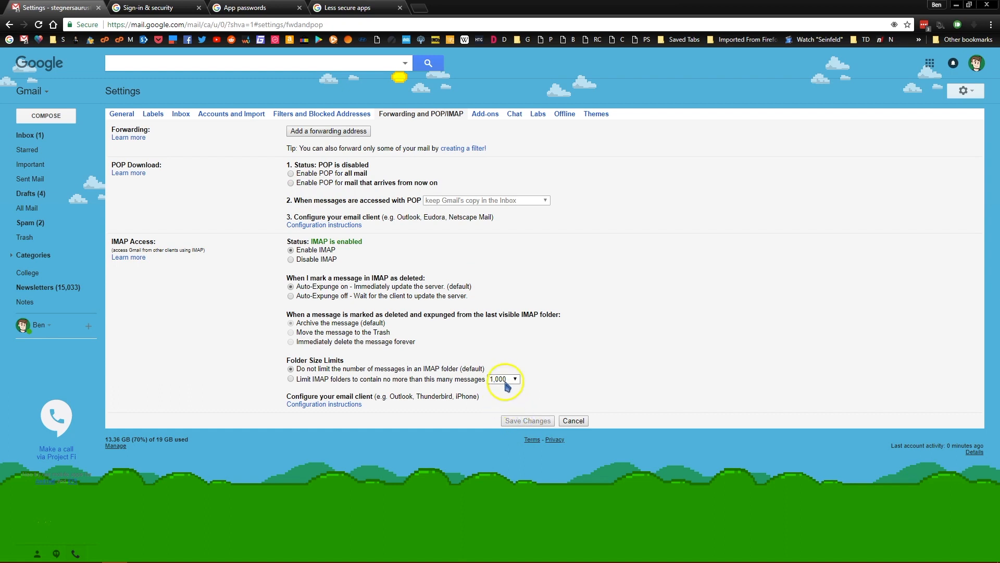
pyautogui.moveTo(333, 364)
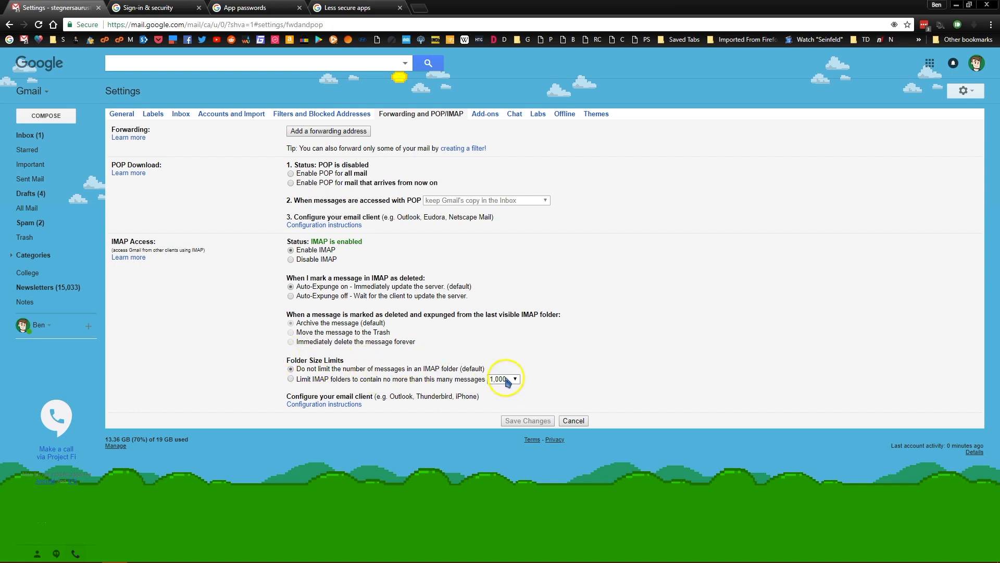
pyautogui.click(504, 378)
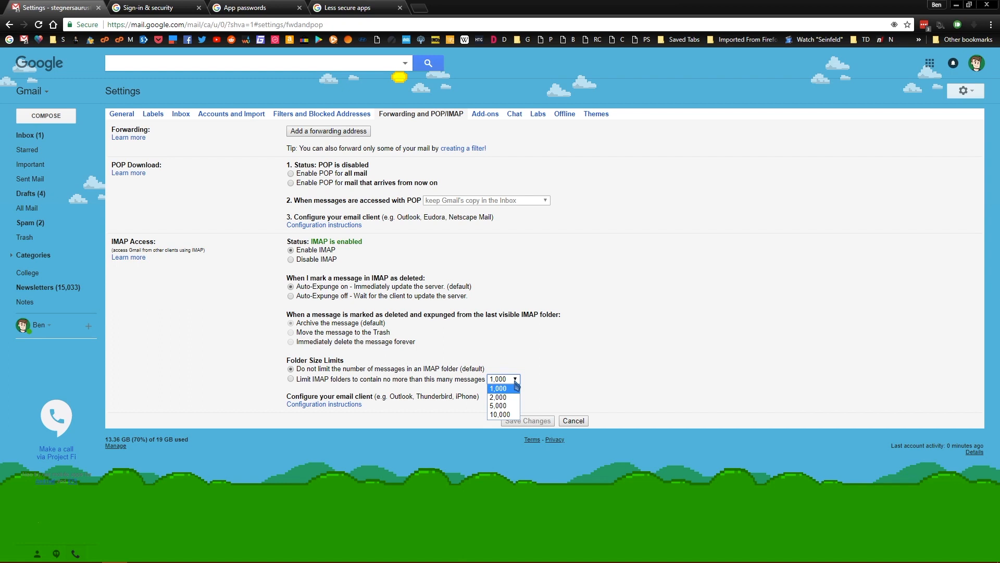
# Close the IMAP folder message-limit dropdown without changing the value.
pyautogui.click(497, 388)
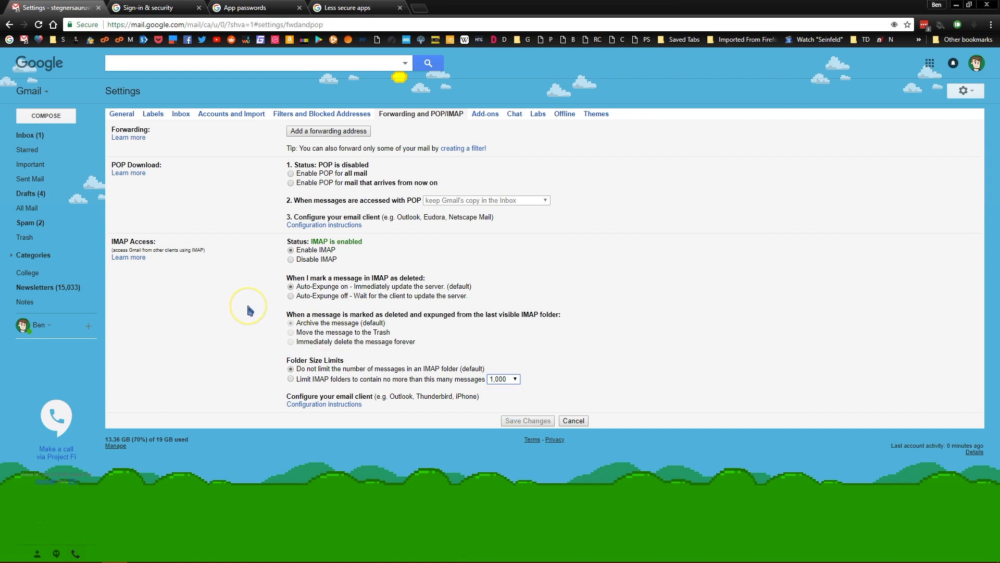
pyautogui.moveTo(249, 310)
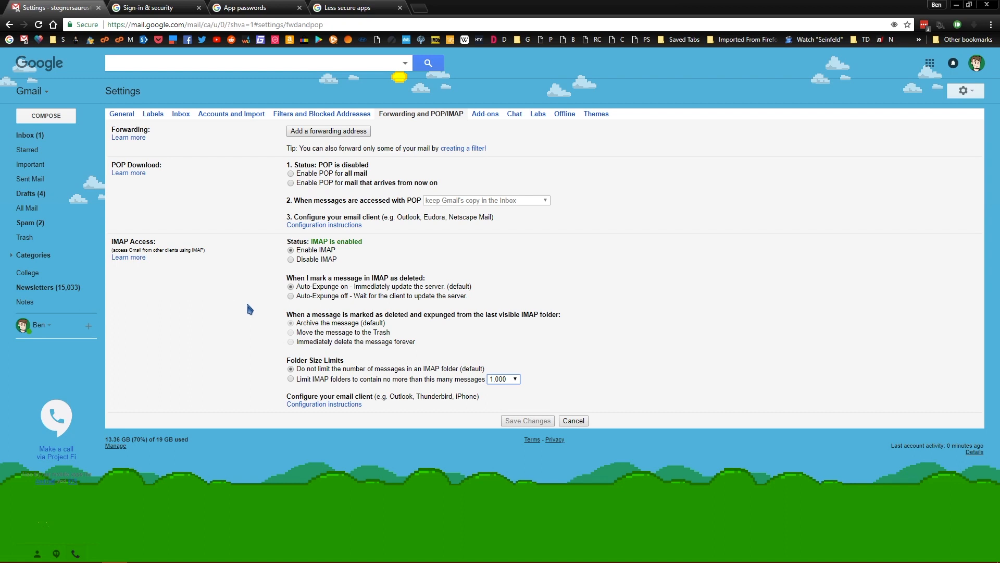
pyautogui.moveTo(975, 82)
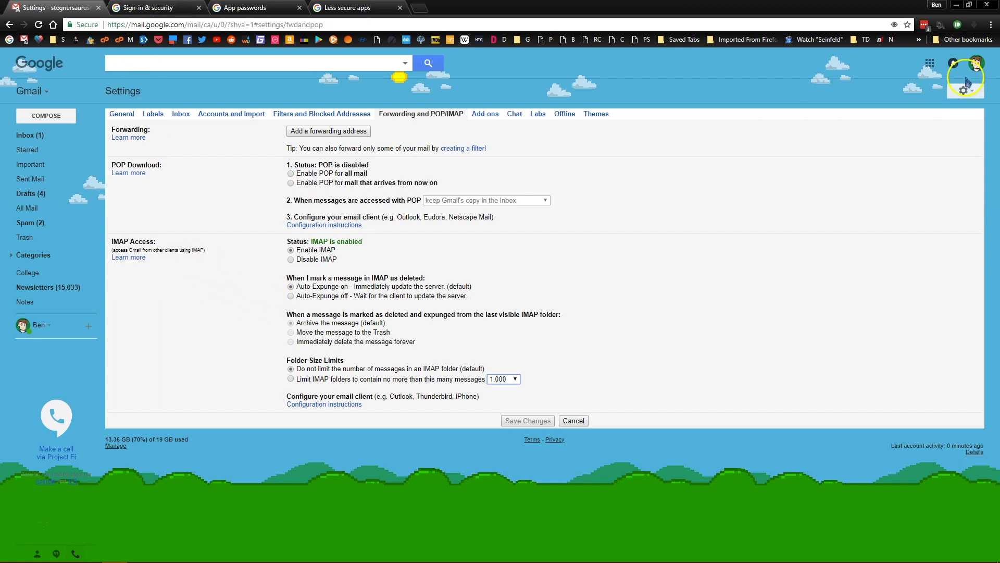
# Go from the account panel to My Account's Sign-in & security page and reveal the password and sign-in card.
pyautogui.click(975, 64)
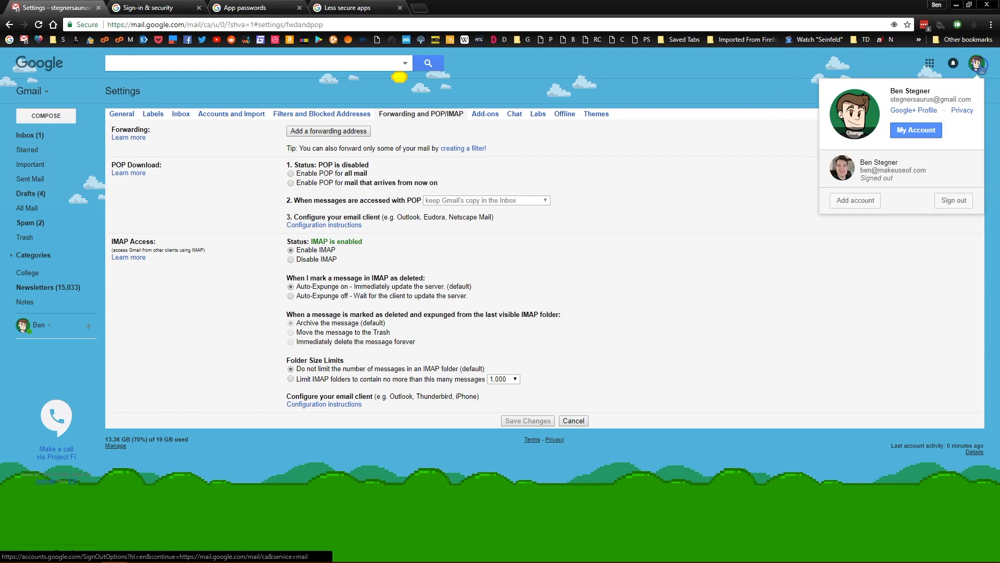
pyautogui.click(915, 131)
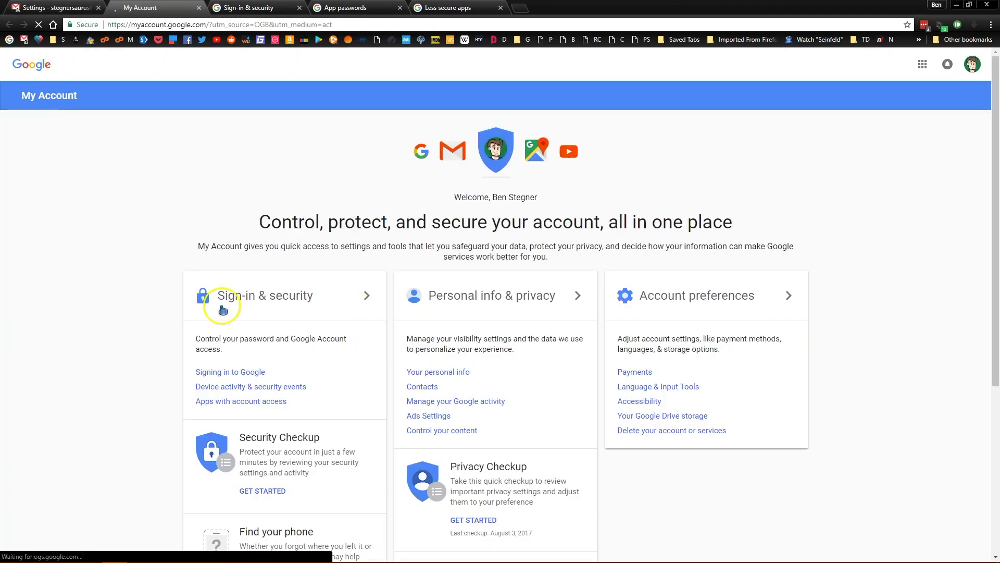
pyautogui.click(264, 295)
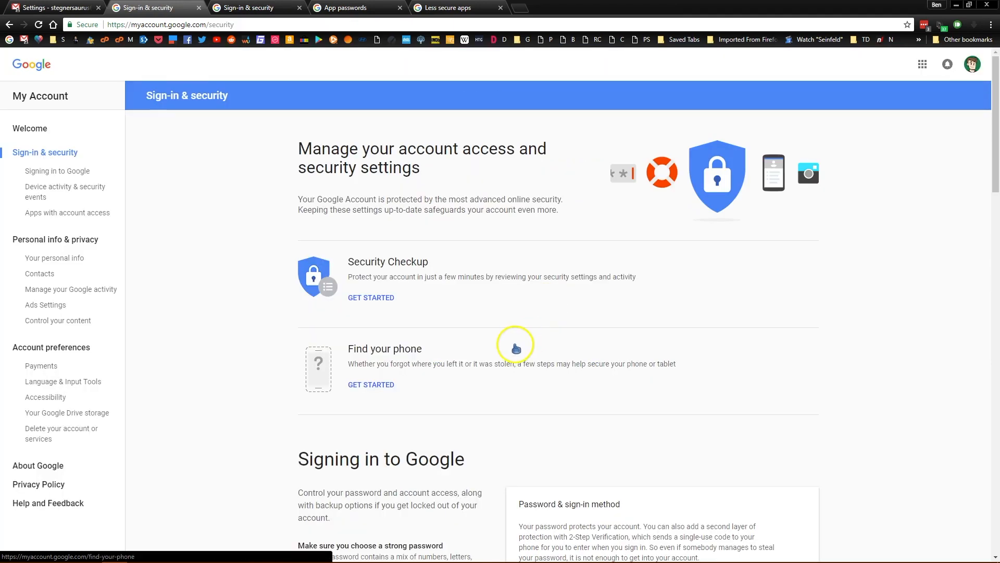
pyautogui.scroll(-3)
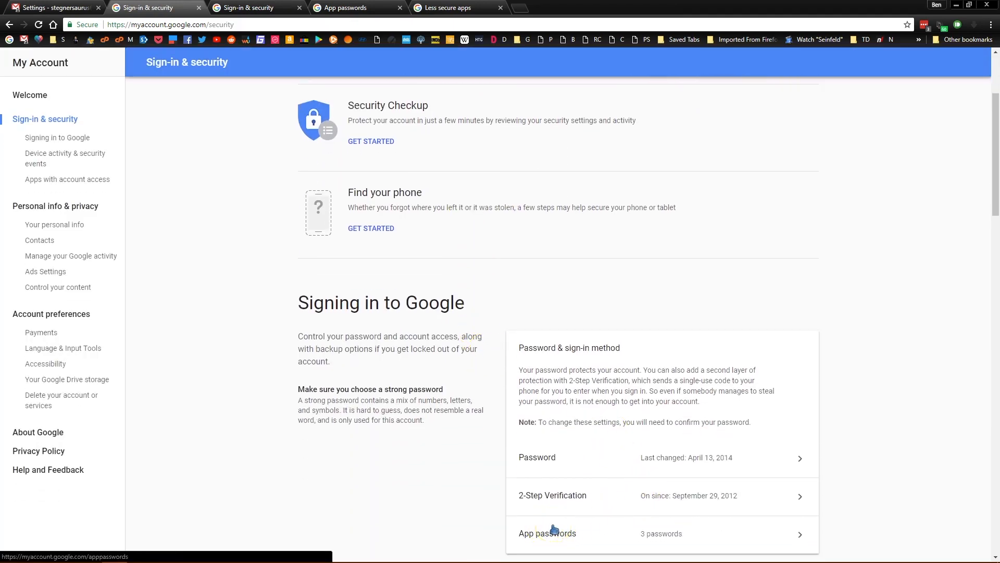
# Open the App passwords page listing the iPod, Sync and Outlook on Desktop passwords.
pyautogui.click(547, 534)
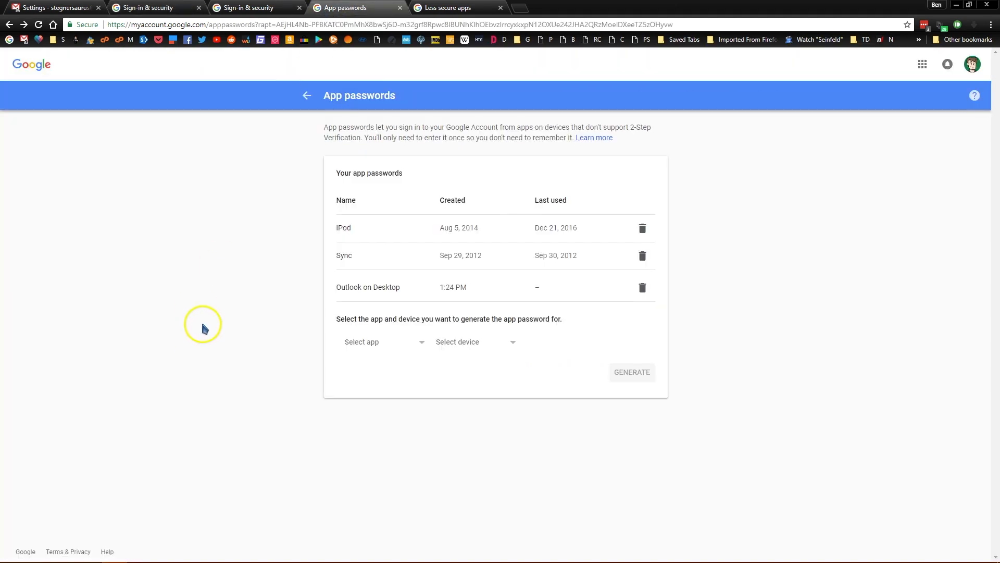
pyautogui.moveTo(268, 282)
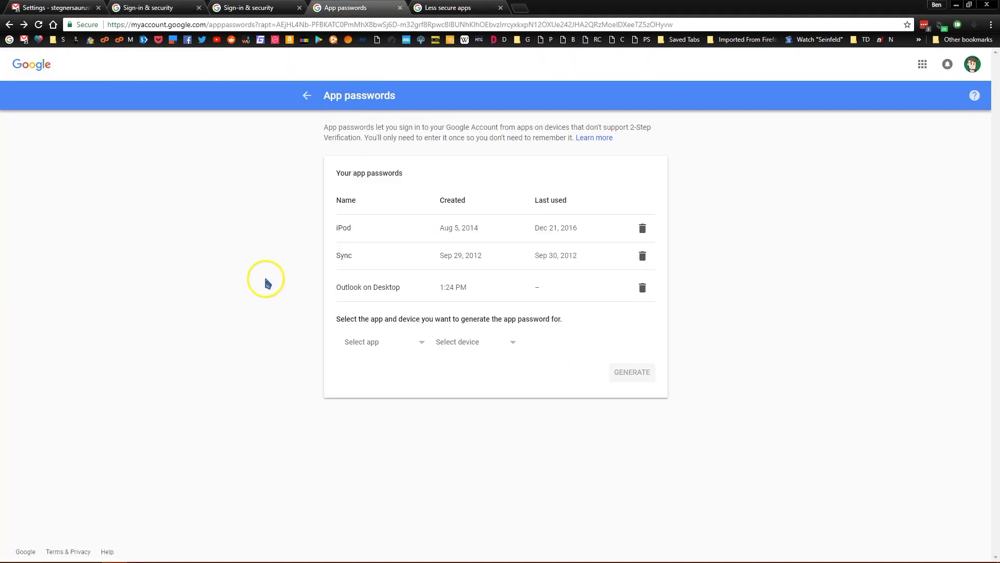
pyautogui.moveTo(258, 282)
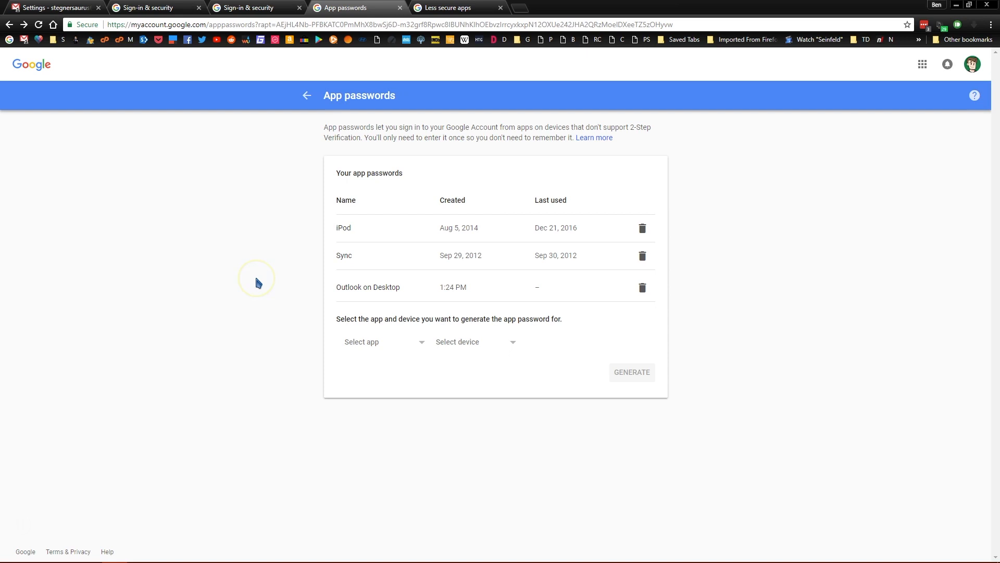
pyautogui.moveTo(257, 282)
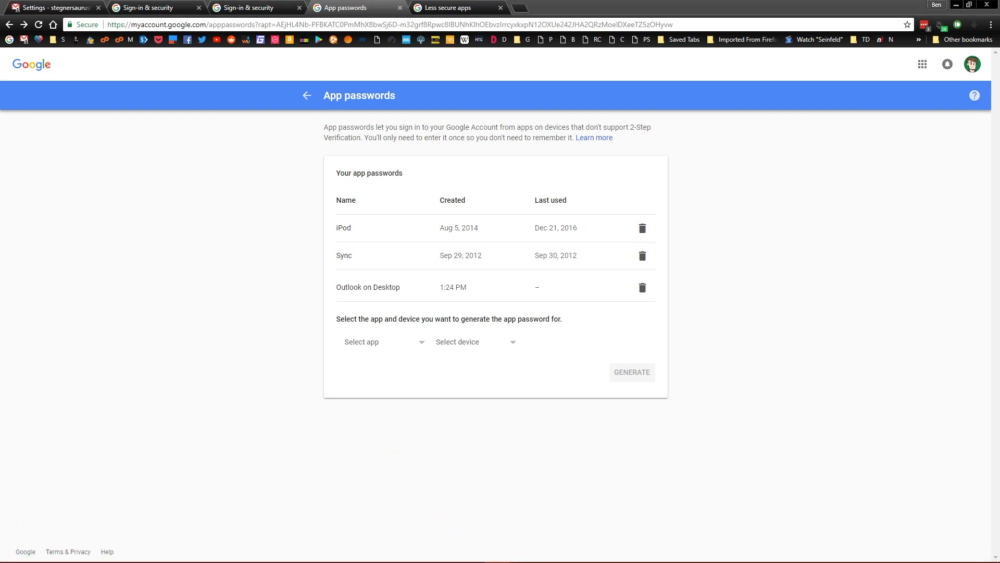
pyautogui.moveTo(80, 265)
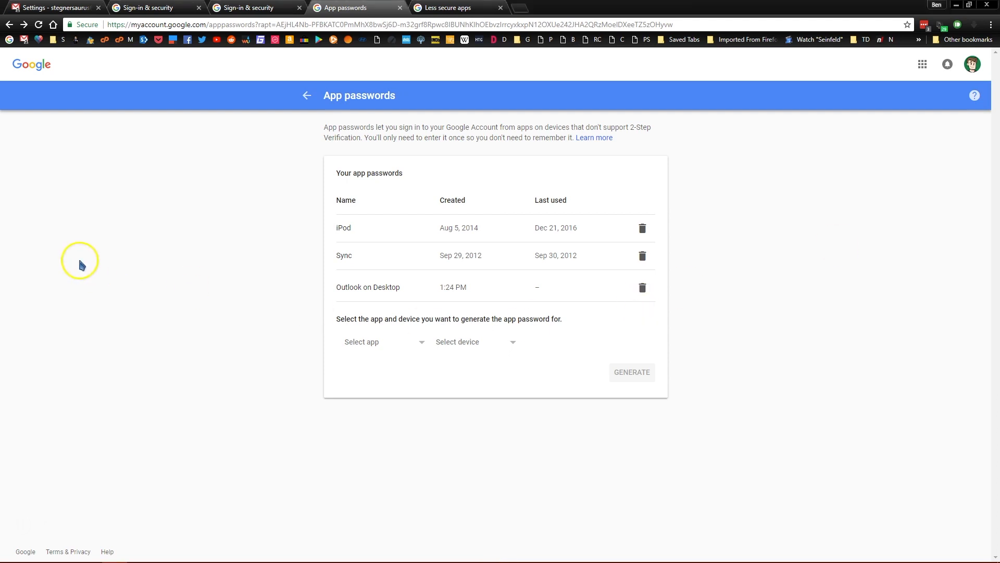
pyautogui.moveTo(205, 289)
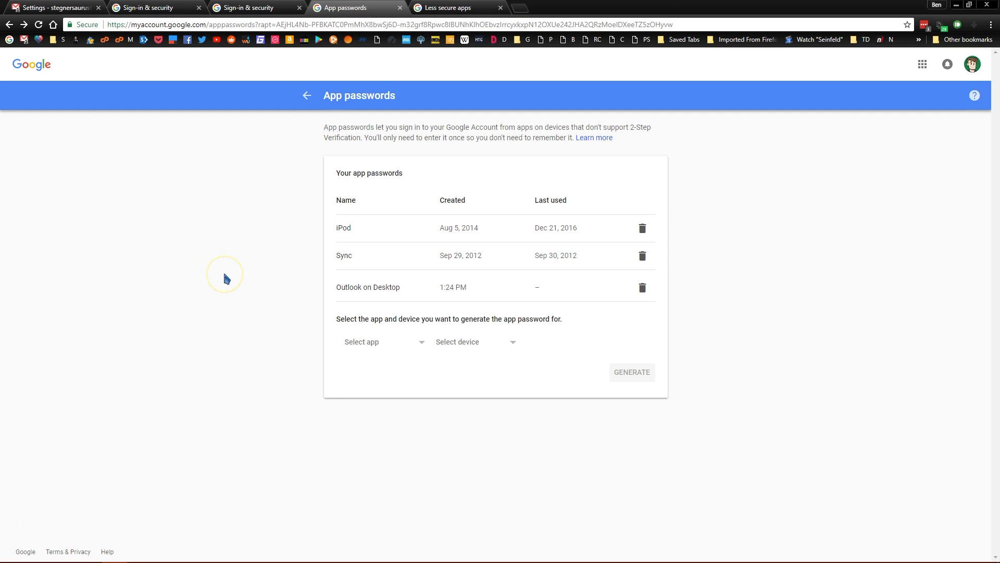
pyautogui.moveTo(393, 374)
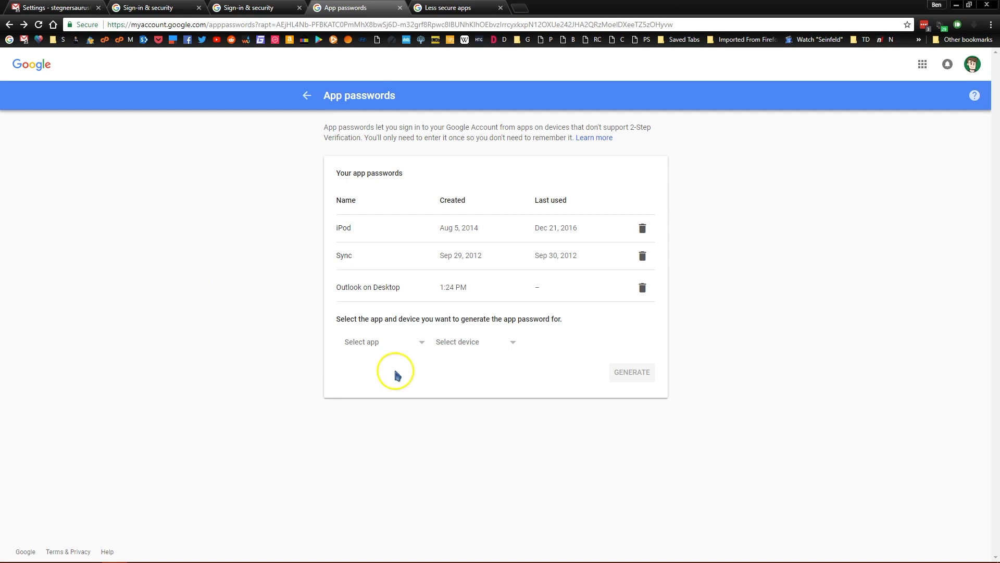
# Choose 'Other (Custom name)' as the app for a new app password, leaving the device unchosen.
pyautogui.click(382, 342)
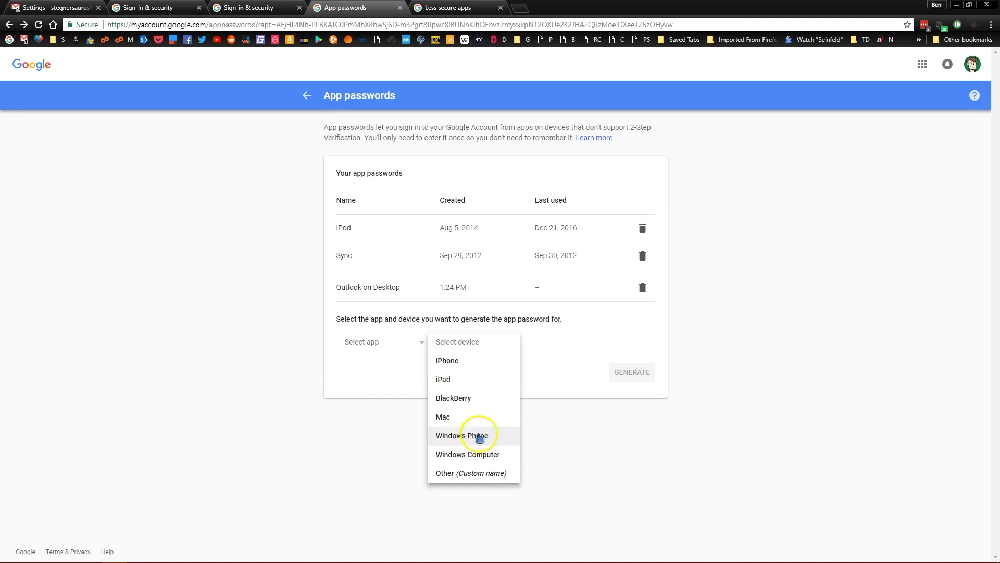
pyautogui.click(336, 407)
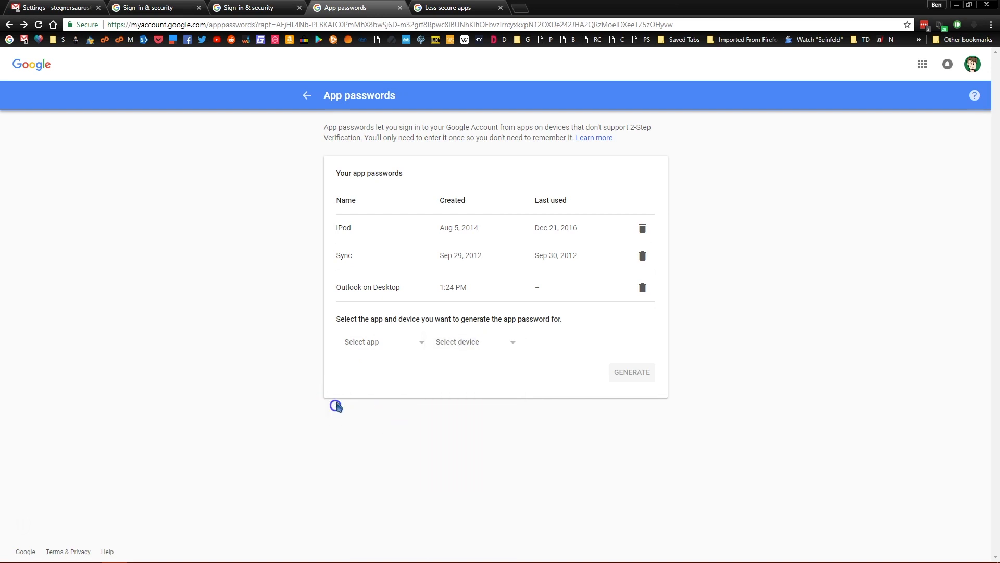
pyautogui.click(381, 342)
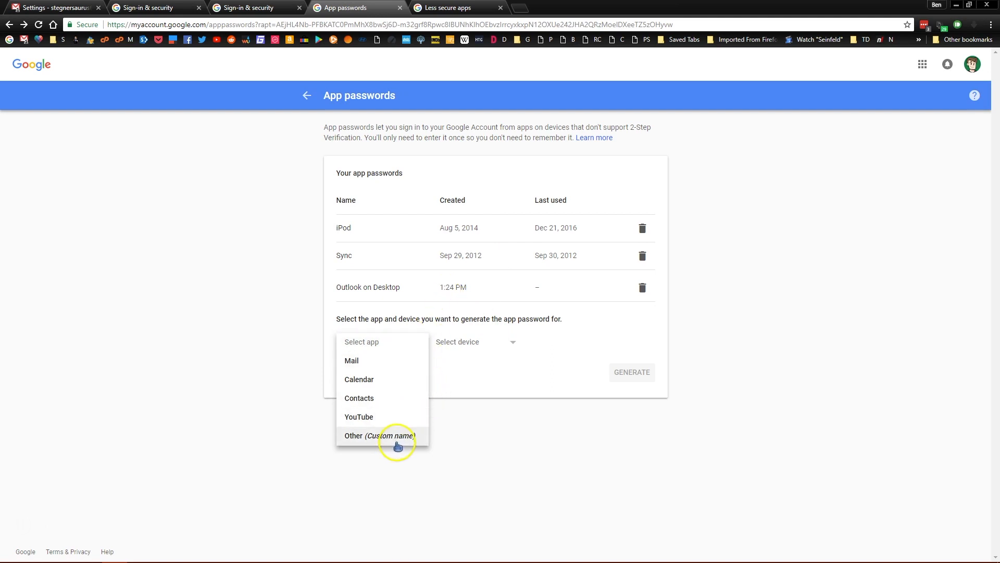
pyautogui.moveTo(377, 442)
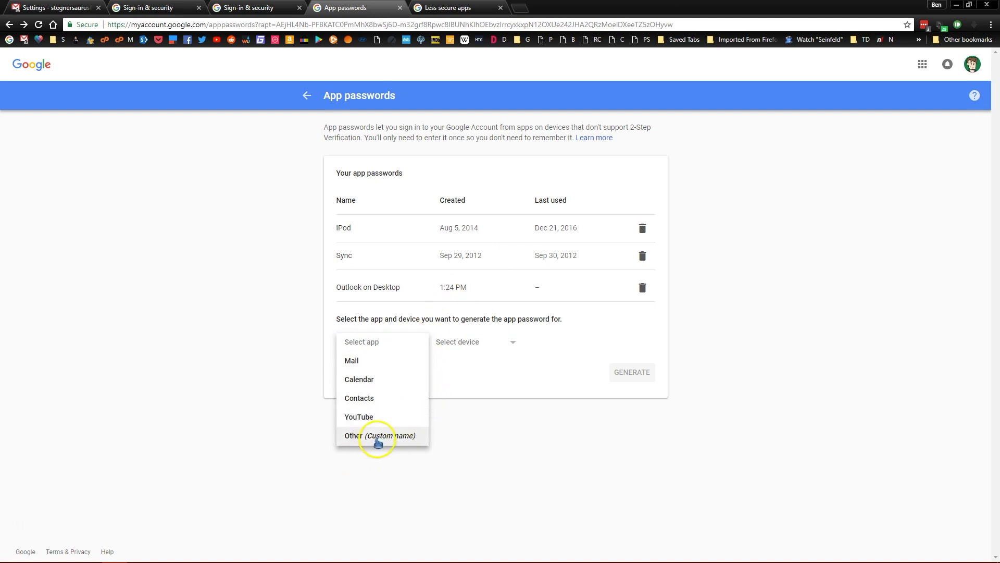
pyautogui.click(380, 436)
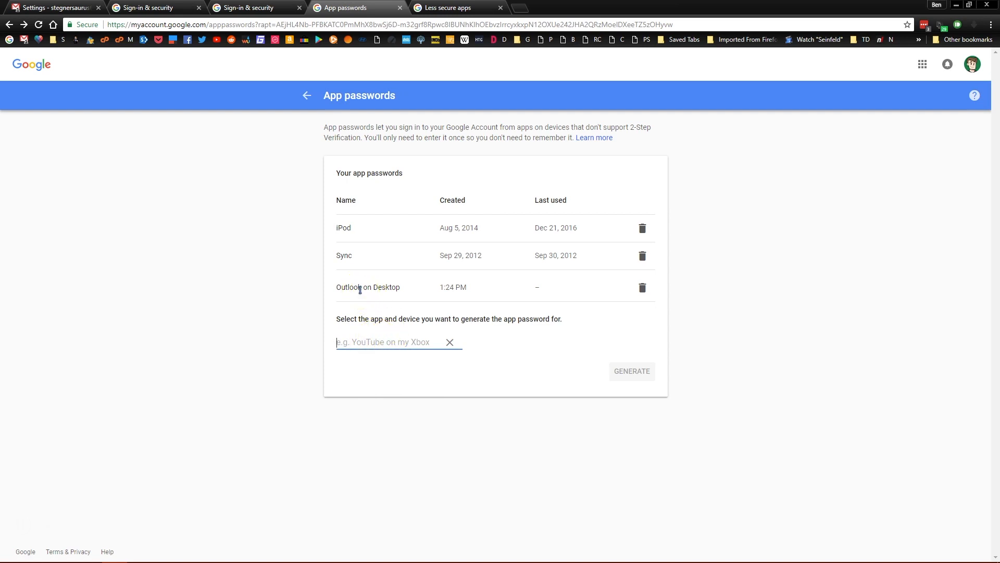
pyautogui.moveTo(336, 309)
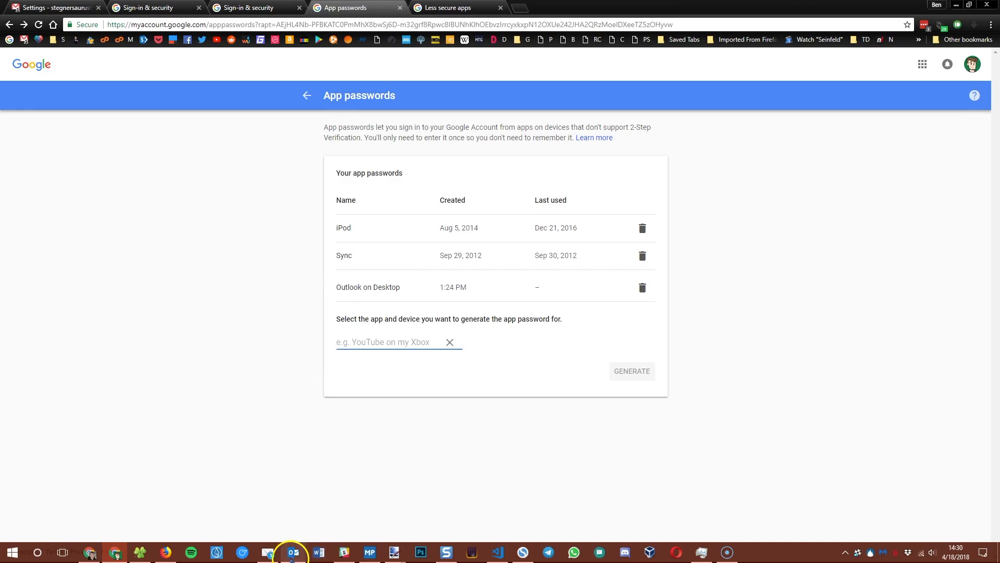
# Switch to the Outlook desktop app from the taskbar.
pyautogui.click(291, 552)
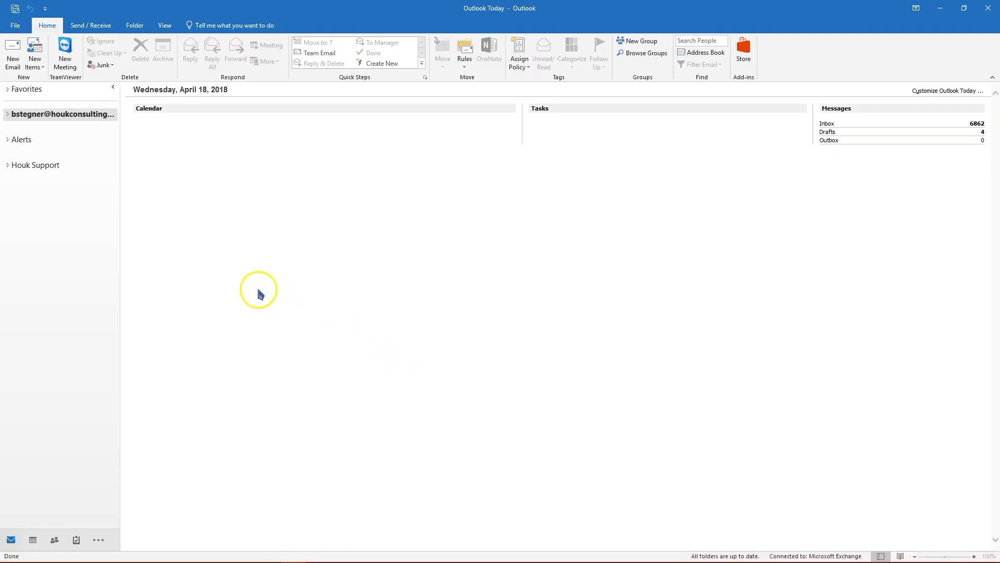
pyautogui.moveTo(260, 289)
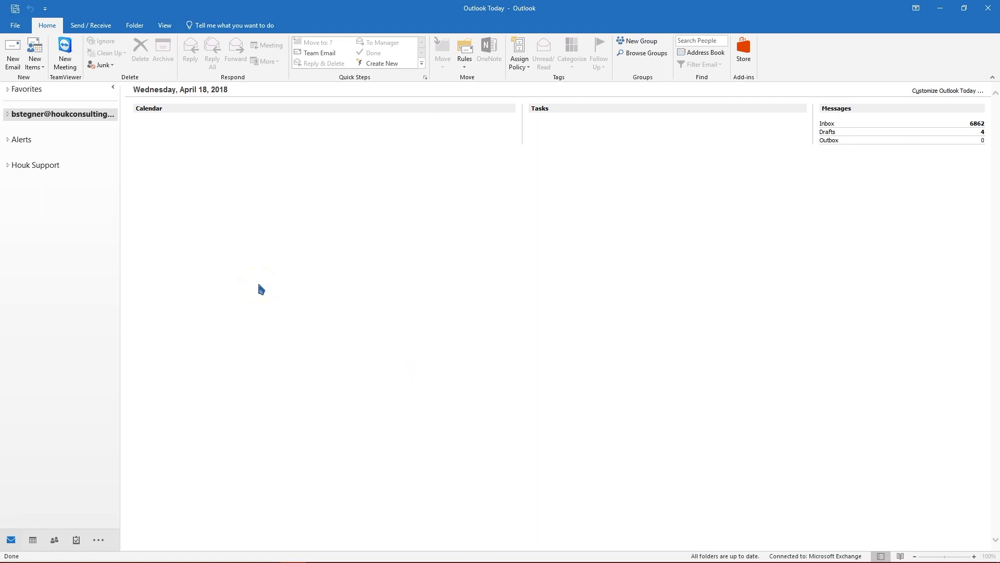
pyautogui.moveTo(257, 291)
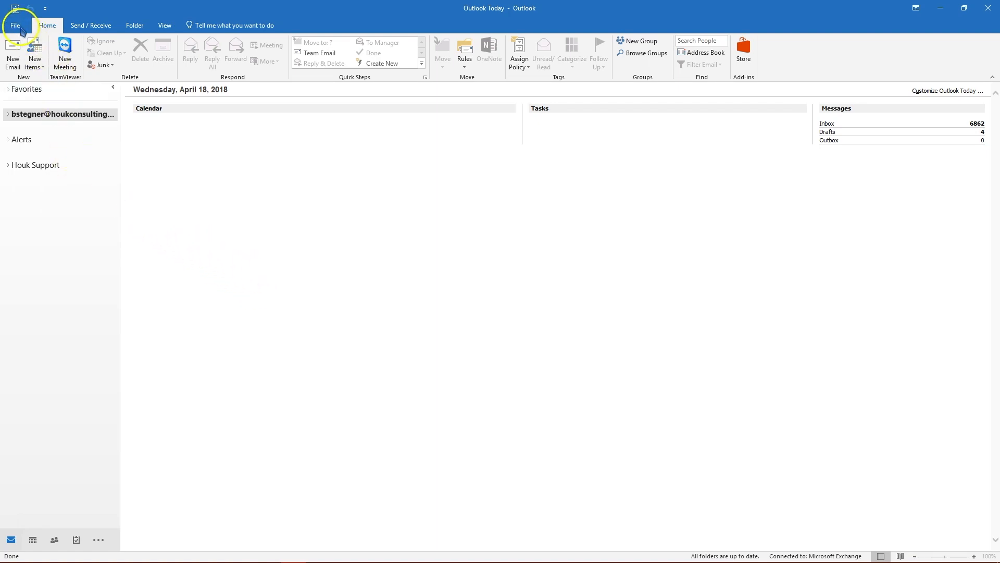
pyautogui.click(16, 25)
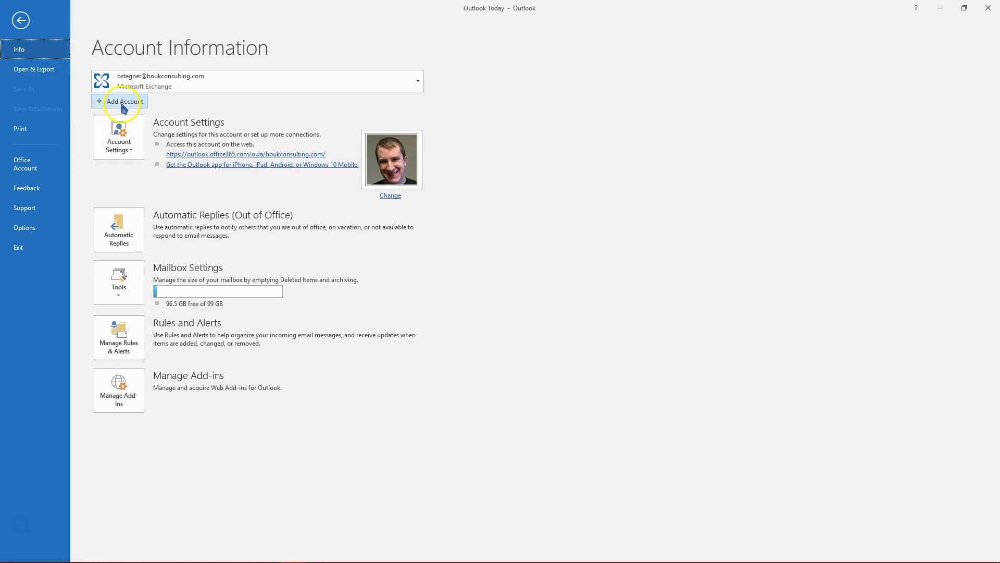
pyautogui.click(122, 101)
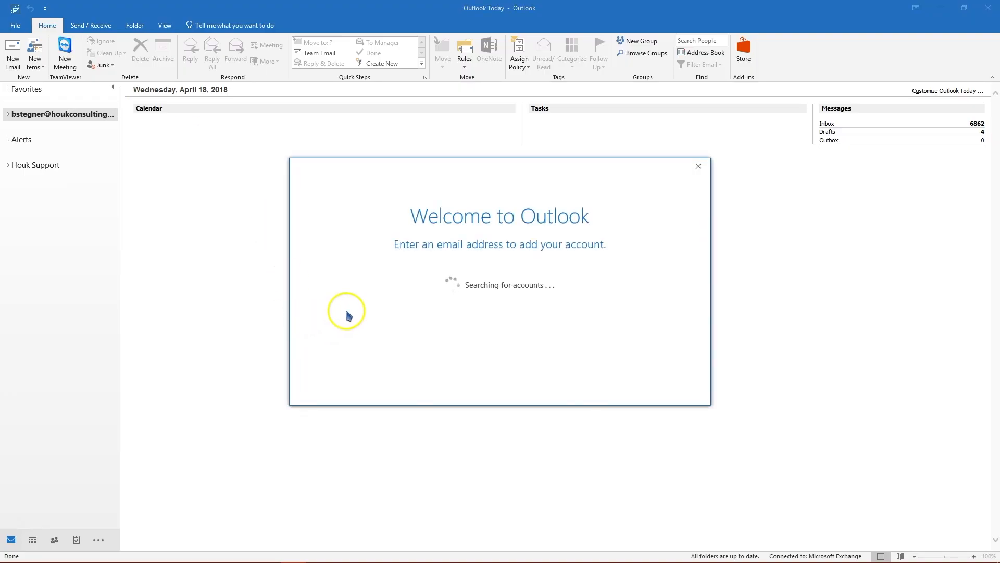
pyautogui.moveTo(496, 297)
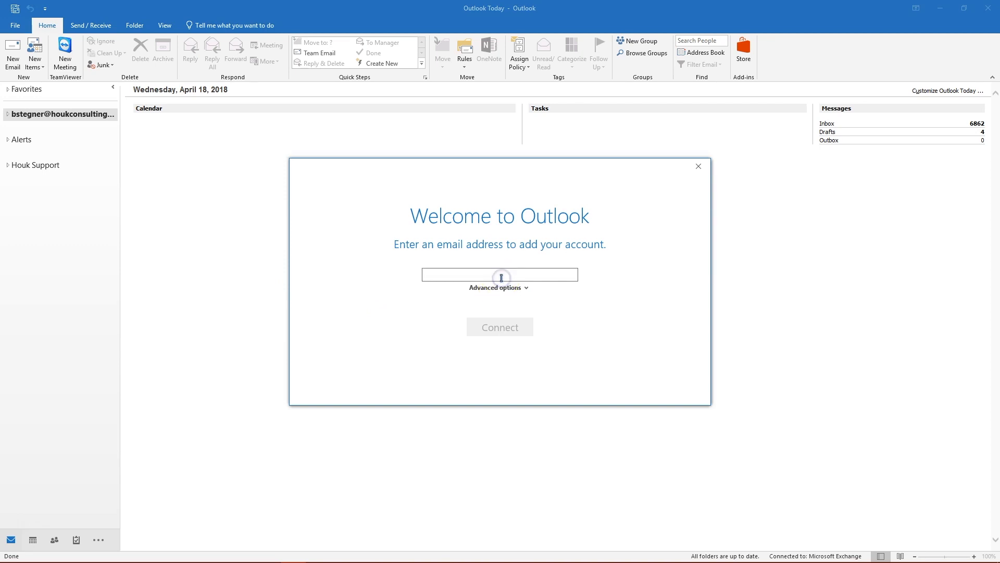
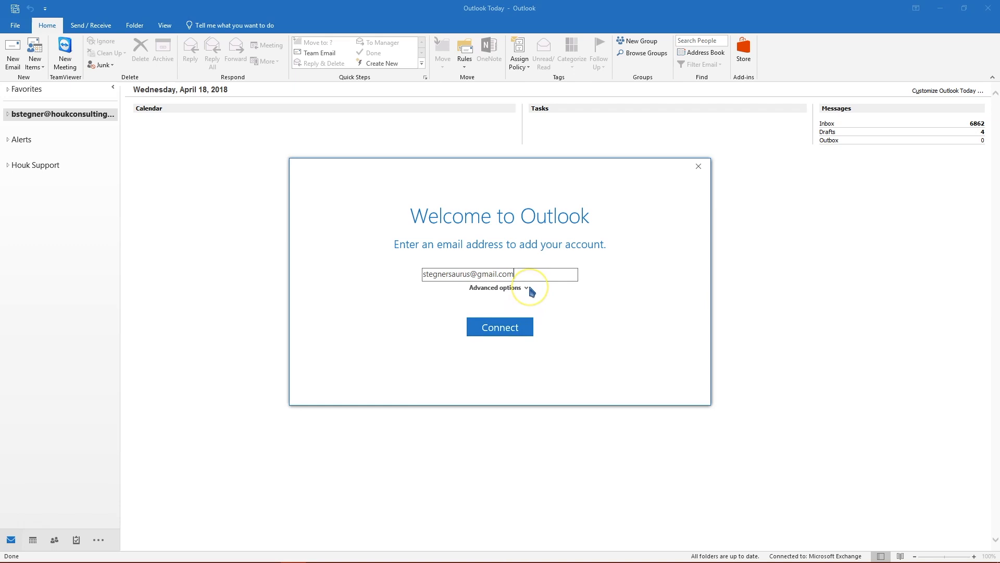
pyautogui.moveTo(531, 291)
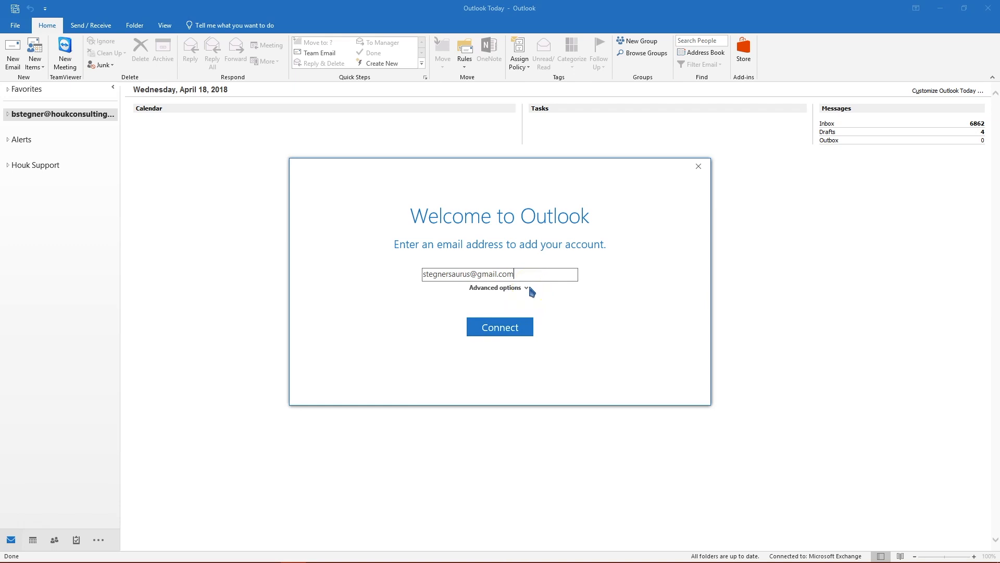
pyautogui.moveTo(529, 292)
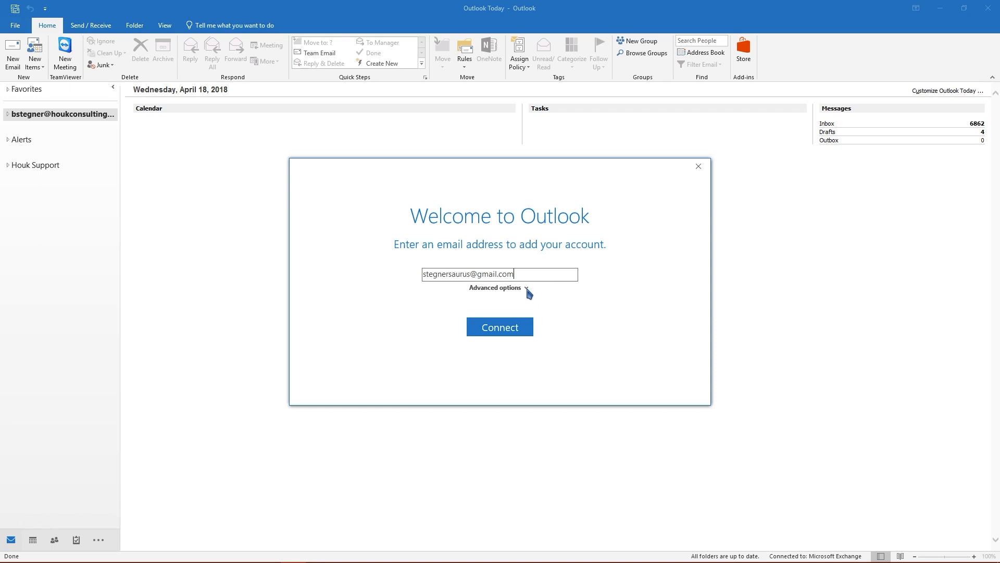
pyautogui.moveTo(525, 423)
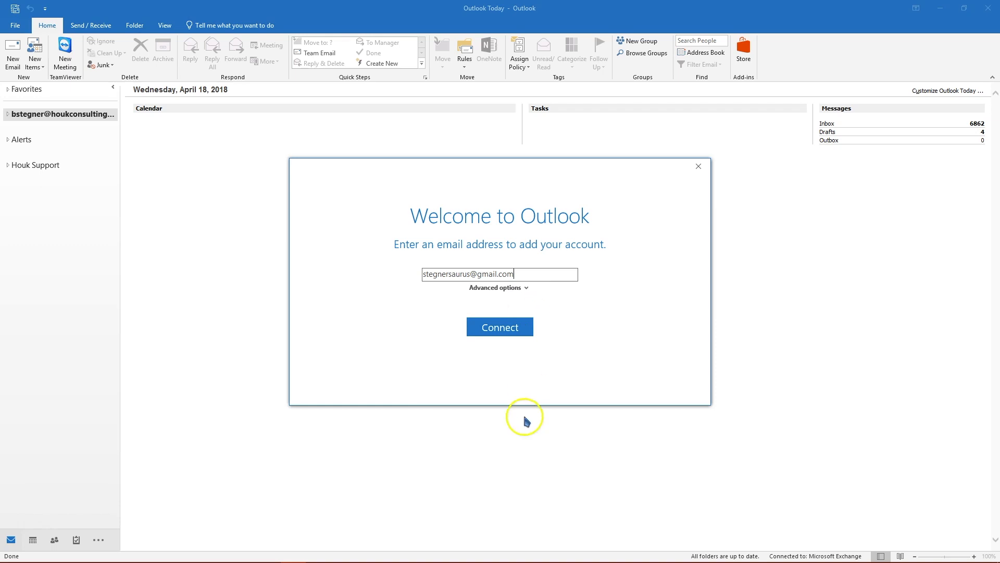
pyautogui.click(499, 327)
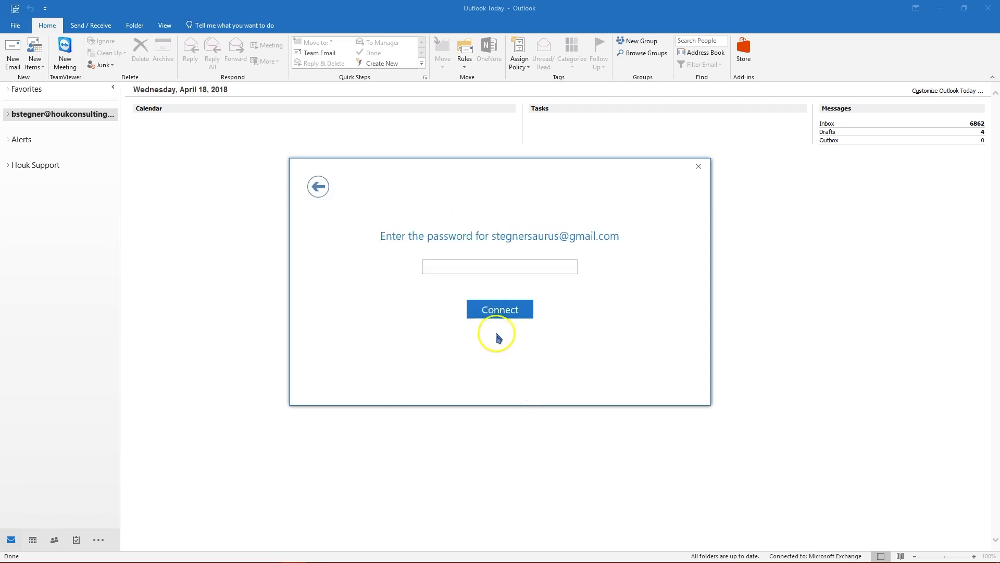
pyautogui.moveTo(423, 309)
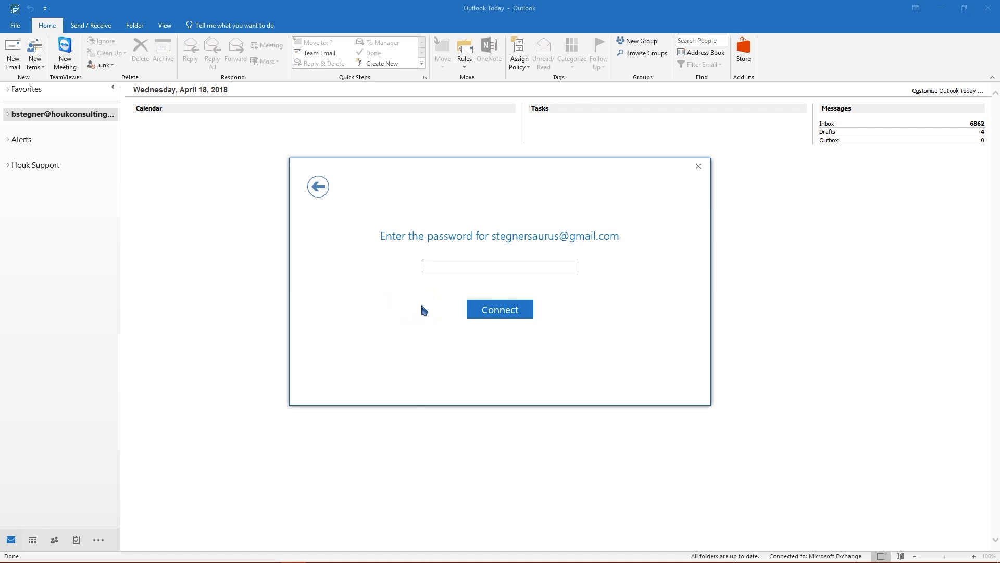
# Enter the app password and connect so the Gmail account setup completes.
pyautogui.write('password')
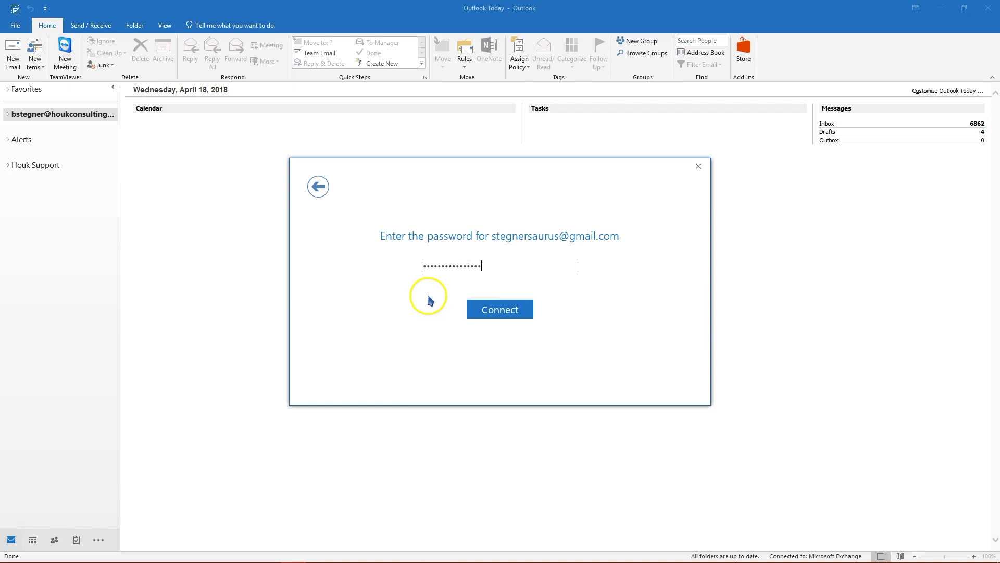
pyautogui.moveTo(415, 318)
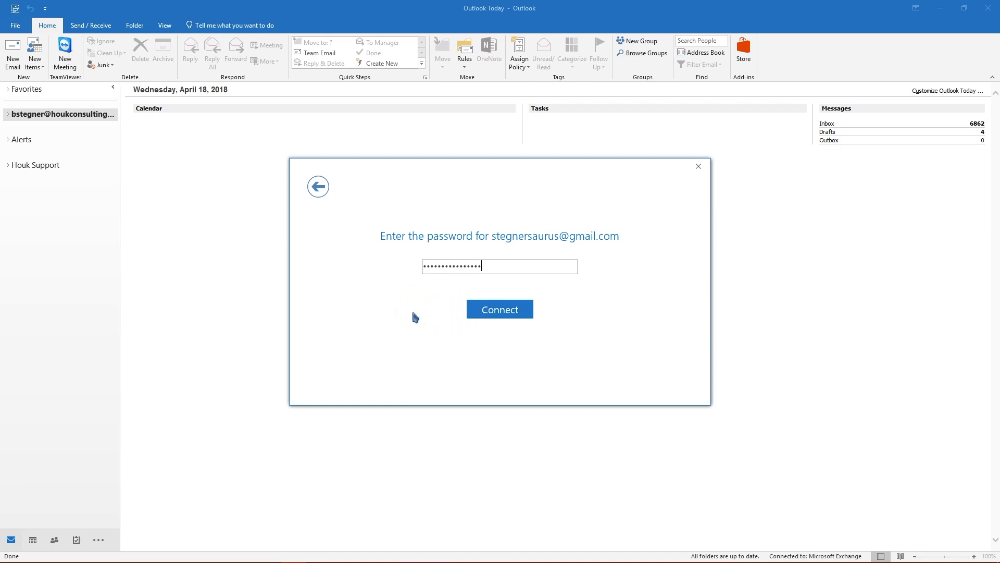
pyautogui.click(499, 309)
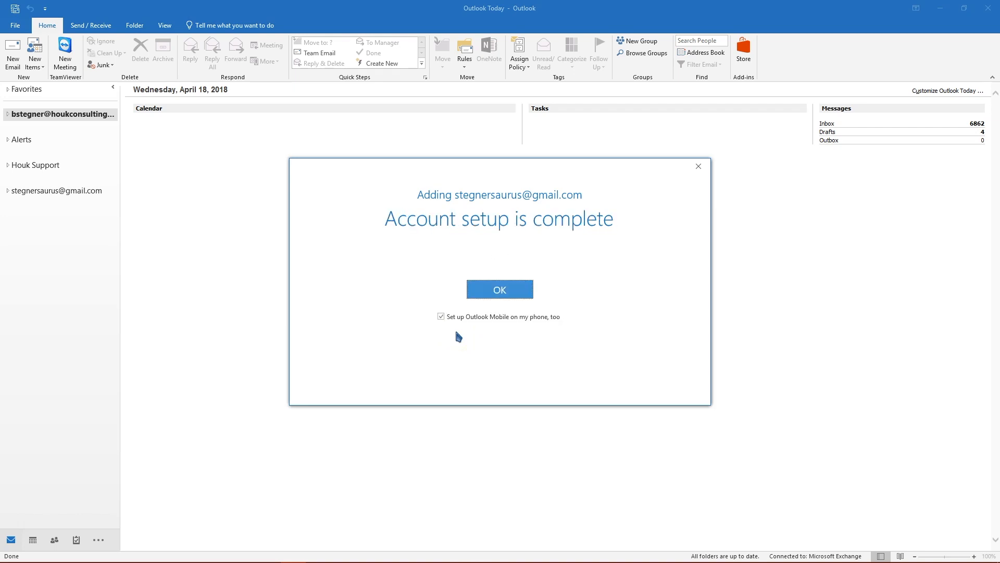
pyautogui.moveTo(494, 232)
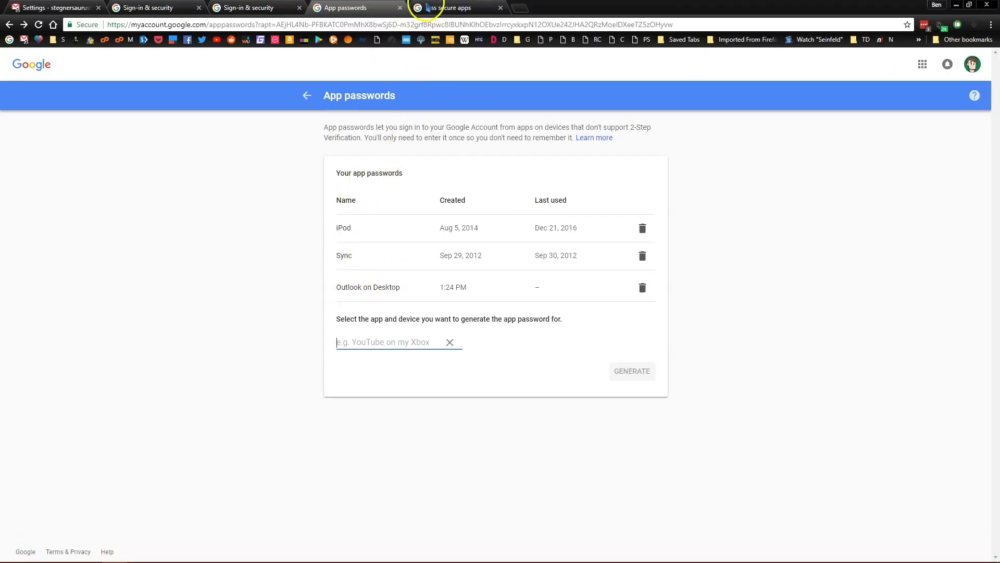
# Switch to the Less secure apps browser tab showing the setting is unavailable.
pyautogui.click(453, 8)
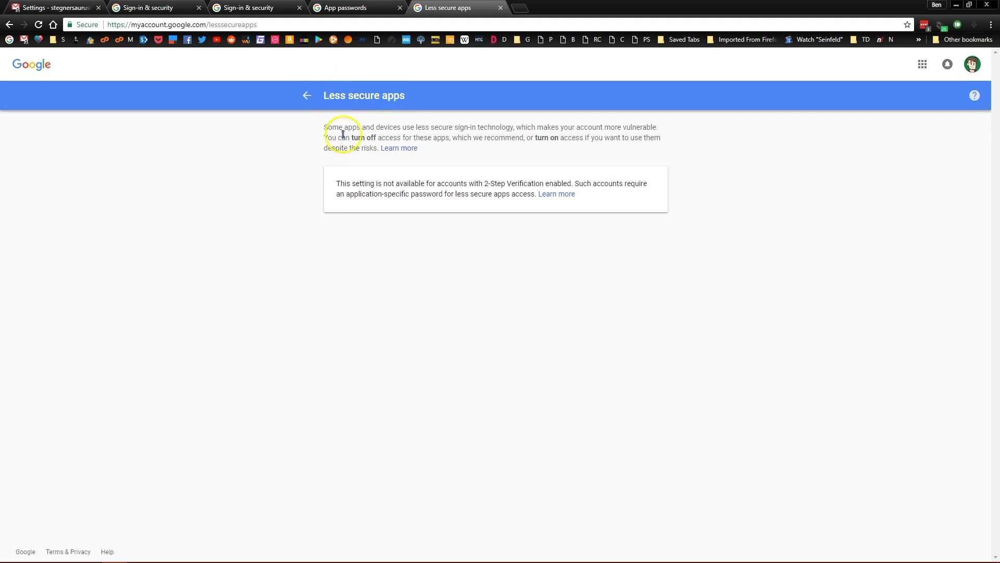
pyautogui.moveTo(596, 184)
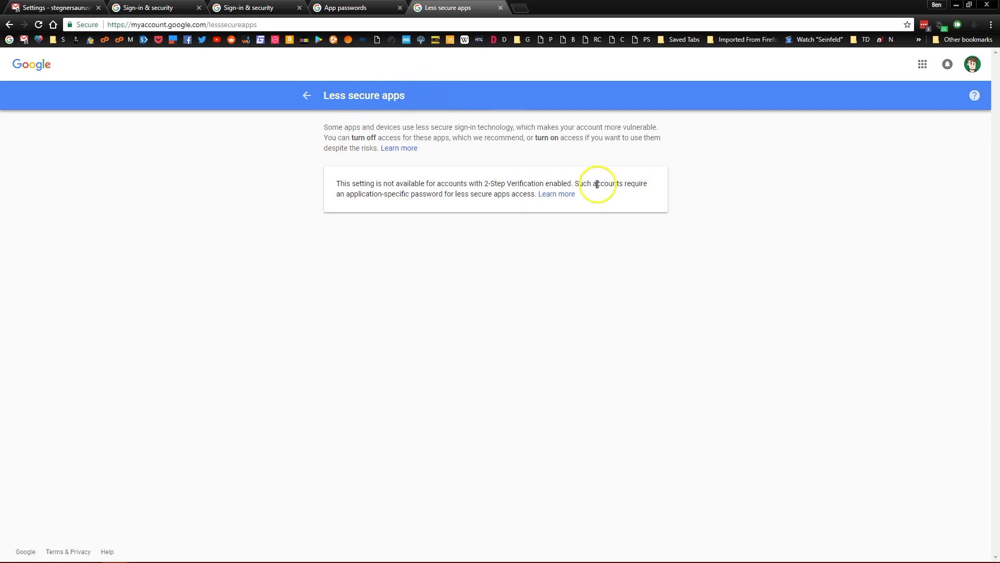
pyautogui.moveTo(252, 539)
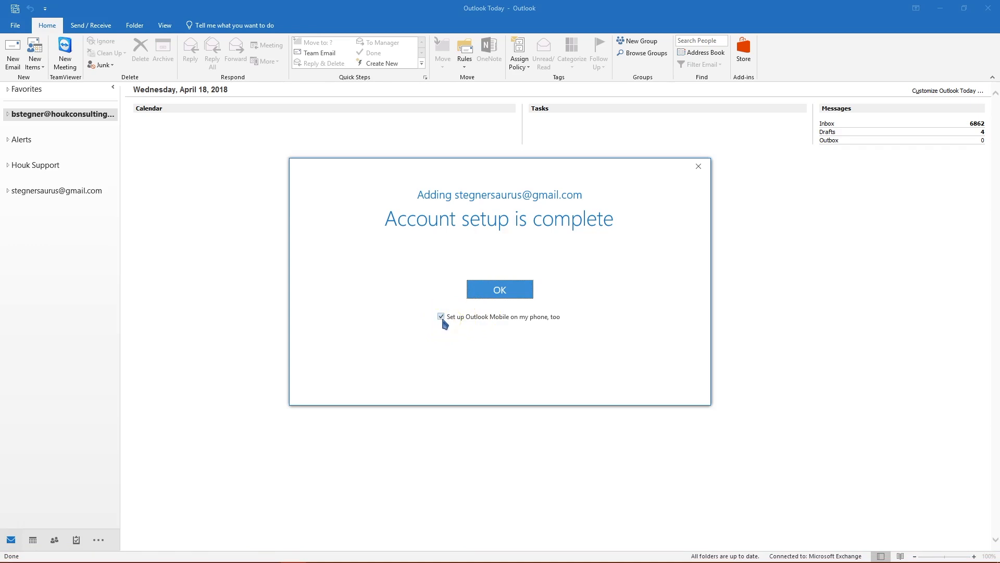
# Decline Outlook Mobile phone setup, finish the wizard, and show the new Gmail Inbox with its two test messages.
pyautogui.click(439, 317)
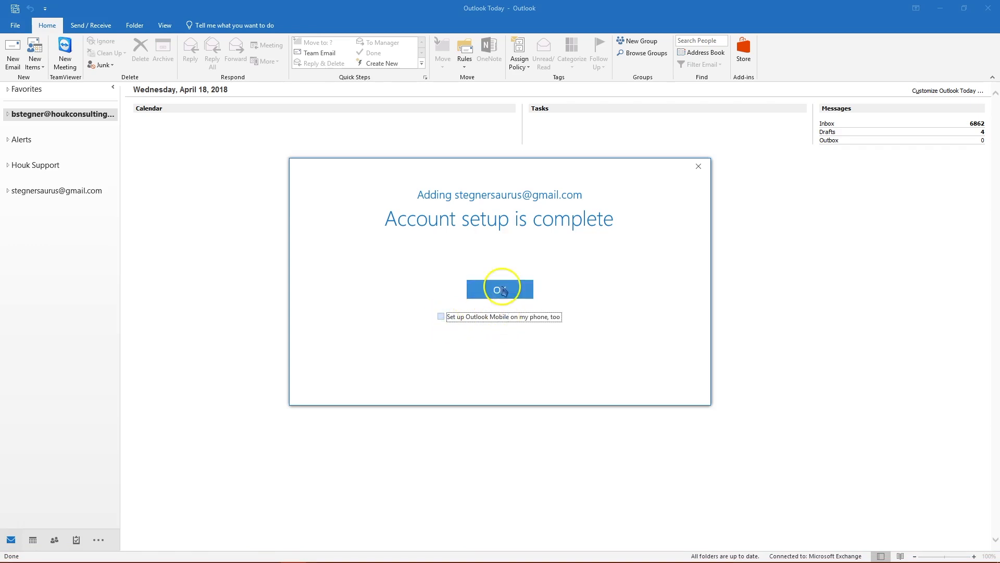
pyautogui.click(499, 289)
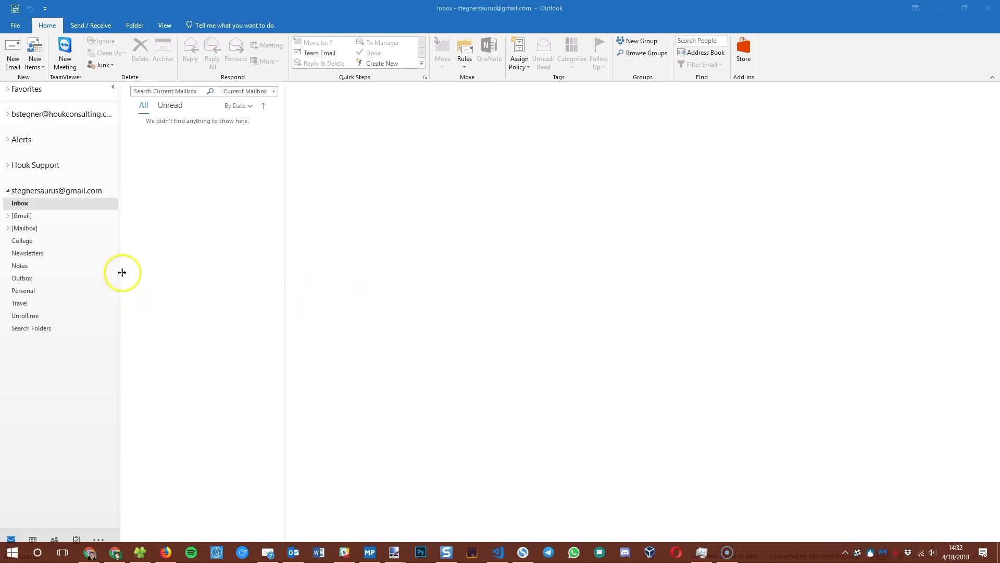
pyautogui.click(170, 106)
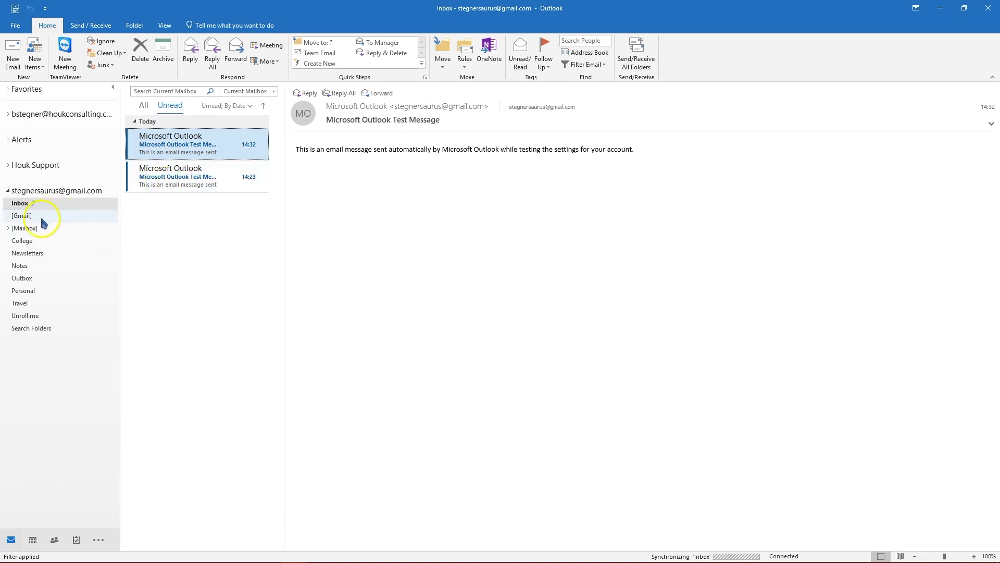
pyautogui.moveTo(37, 304)
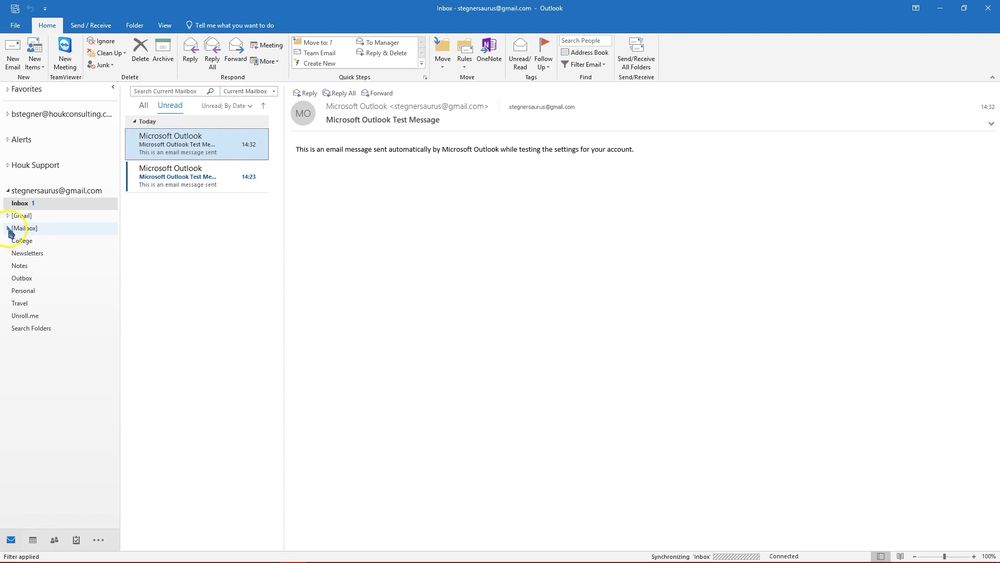
pyautogui.moveTo(196, 144)
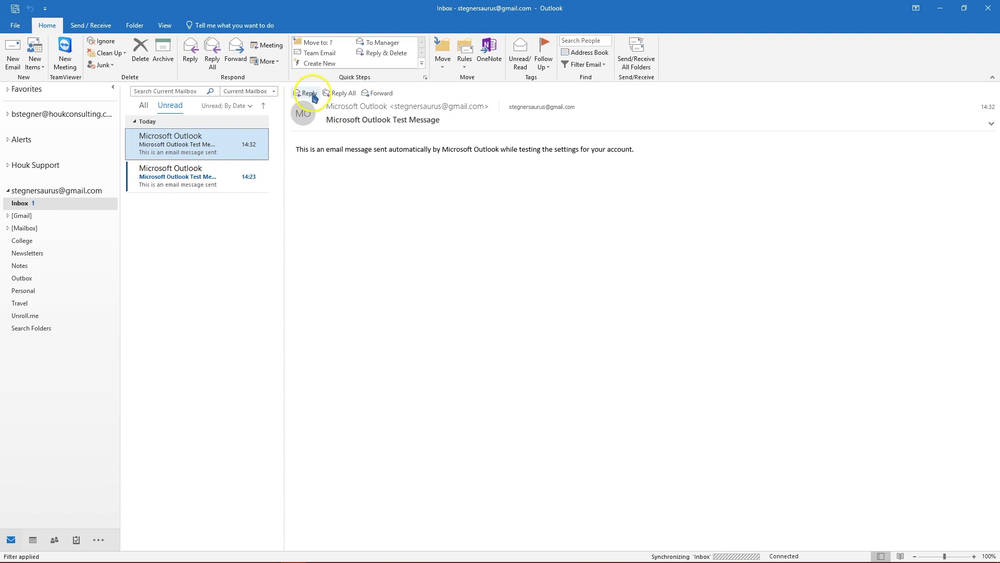
pyautogui.click(305, 93)
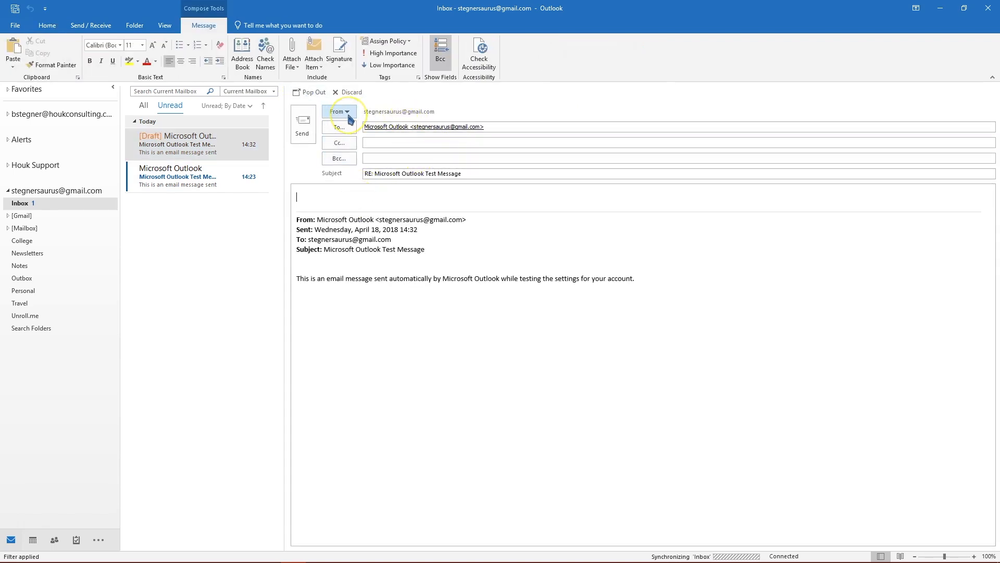
pyautogui.click(338, 111)
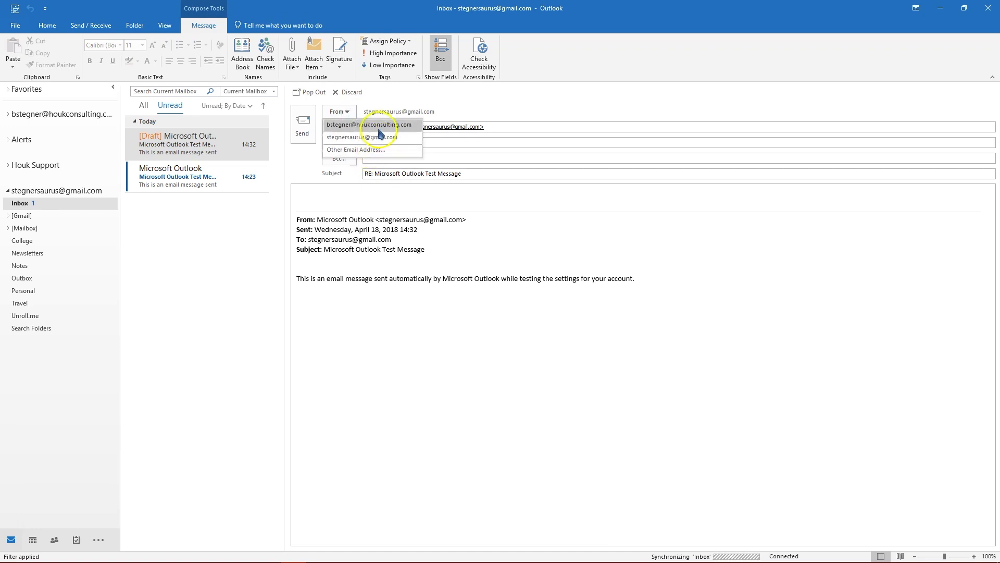
pyautogui.moveTo(460, 147)
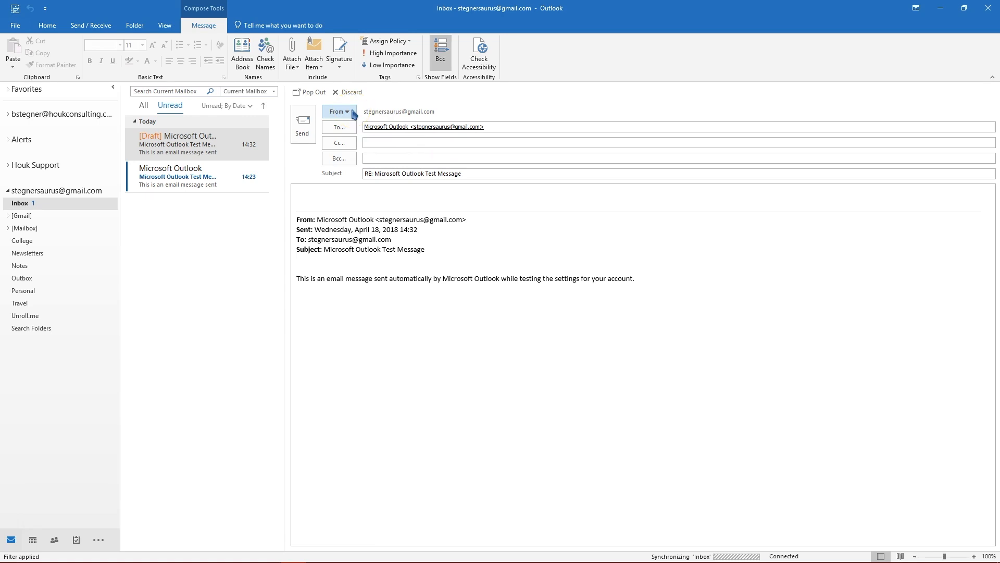
pyautogui.click(339, 111)
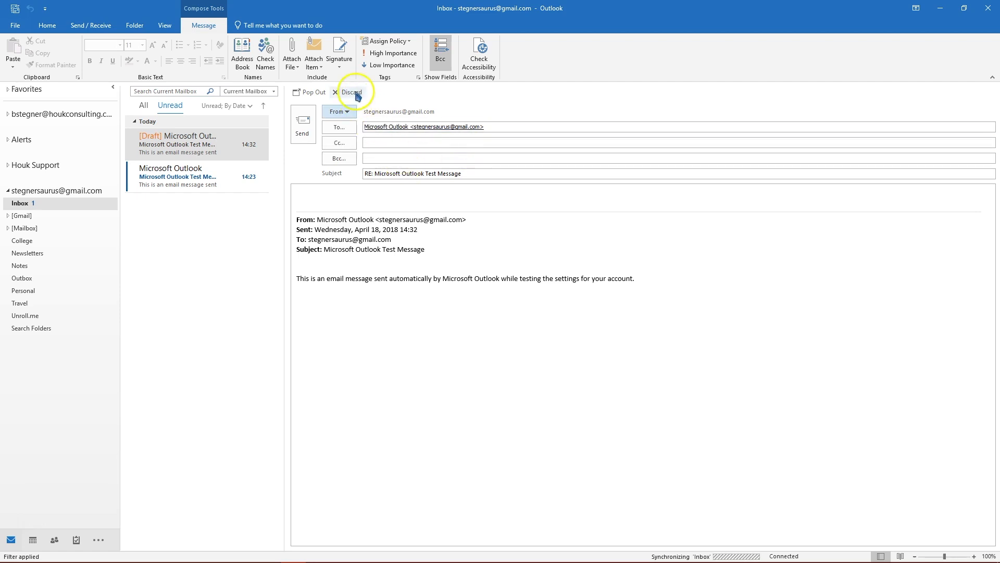
pyautogui.click(351, 92)
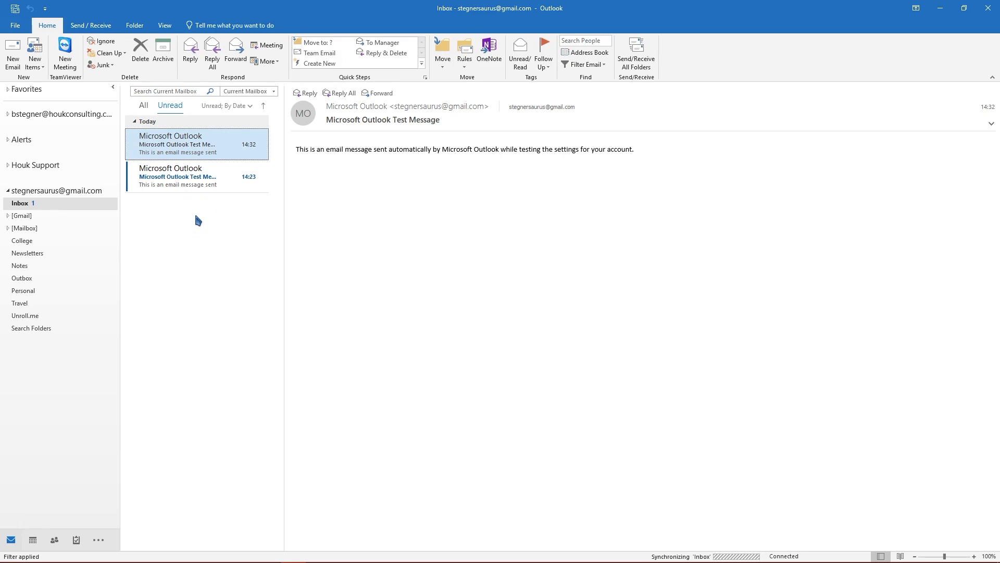
pyautogui.moveTo(98, 447)
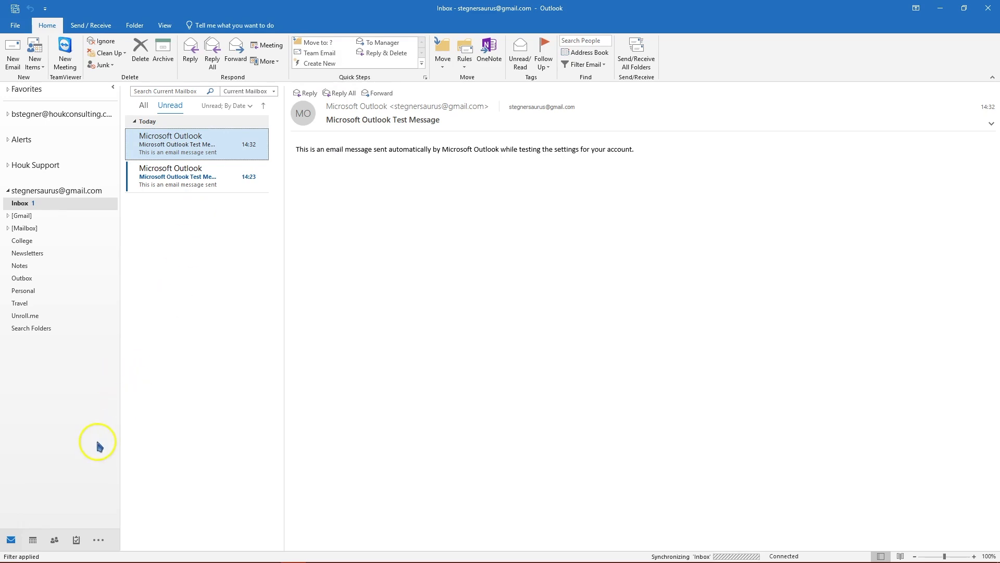
pyautogui.moveTo(194, 349)
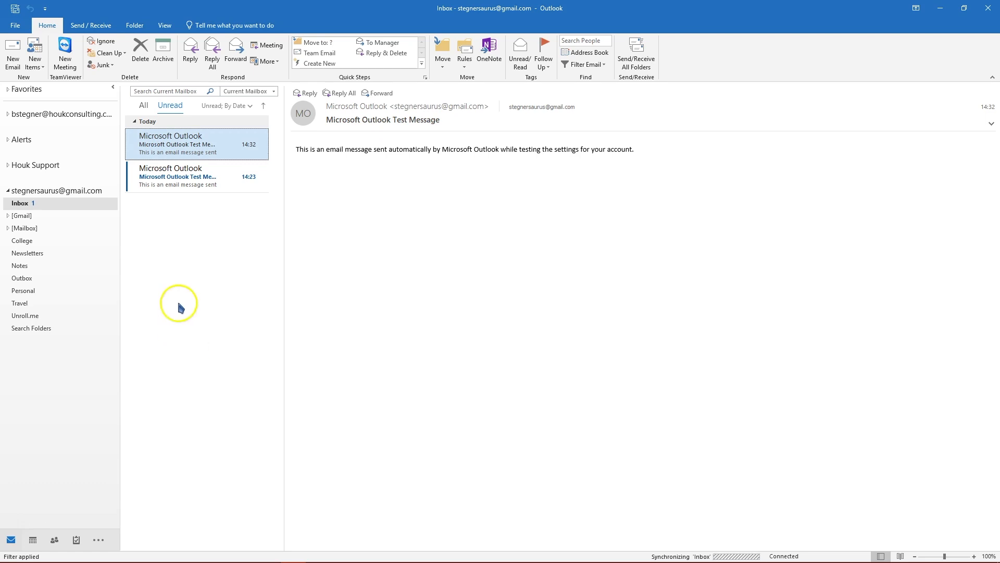
pyautogui.moveTo(15, 25)
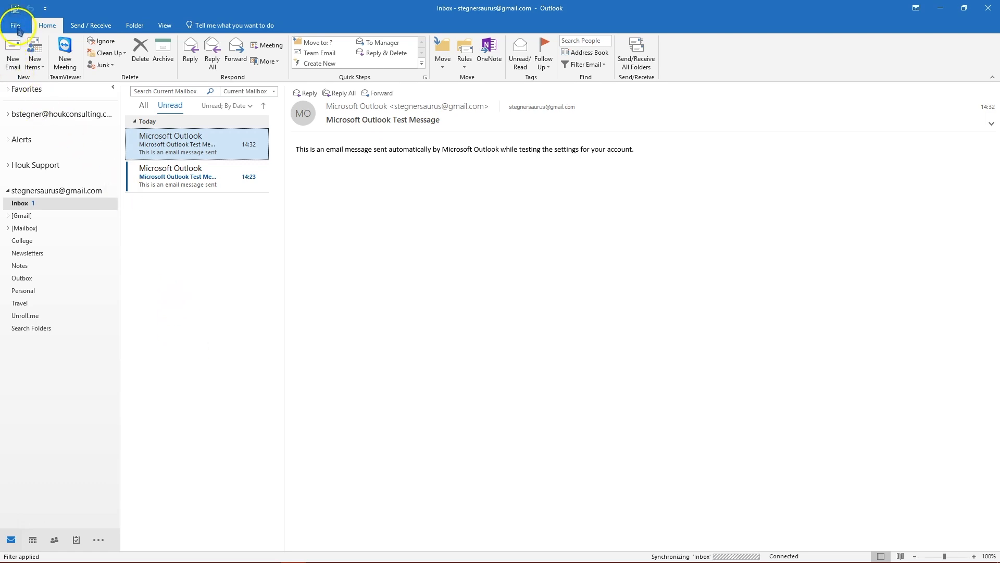
pyautogui.click(15, 25)
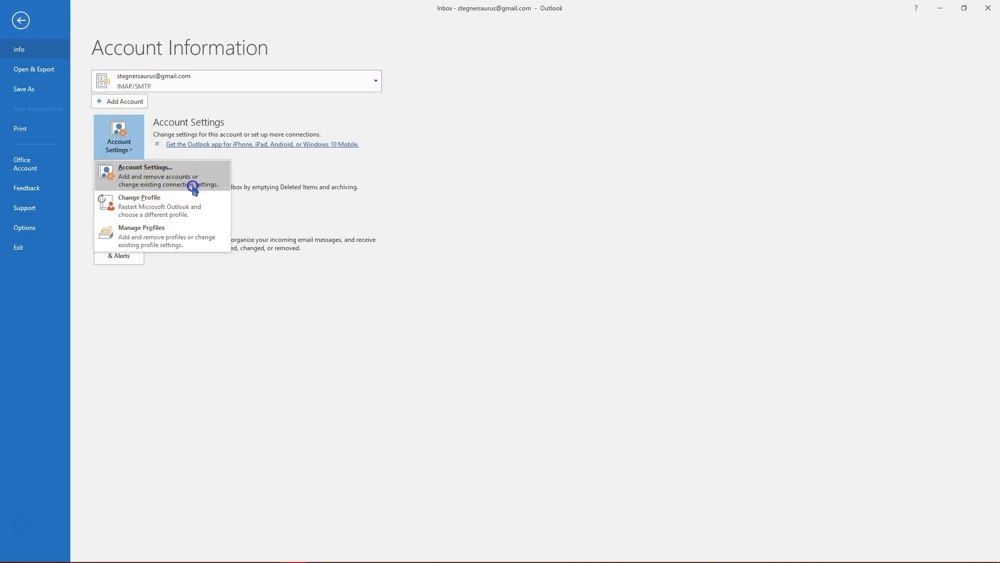
pyautogui.click(146, 175)
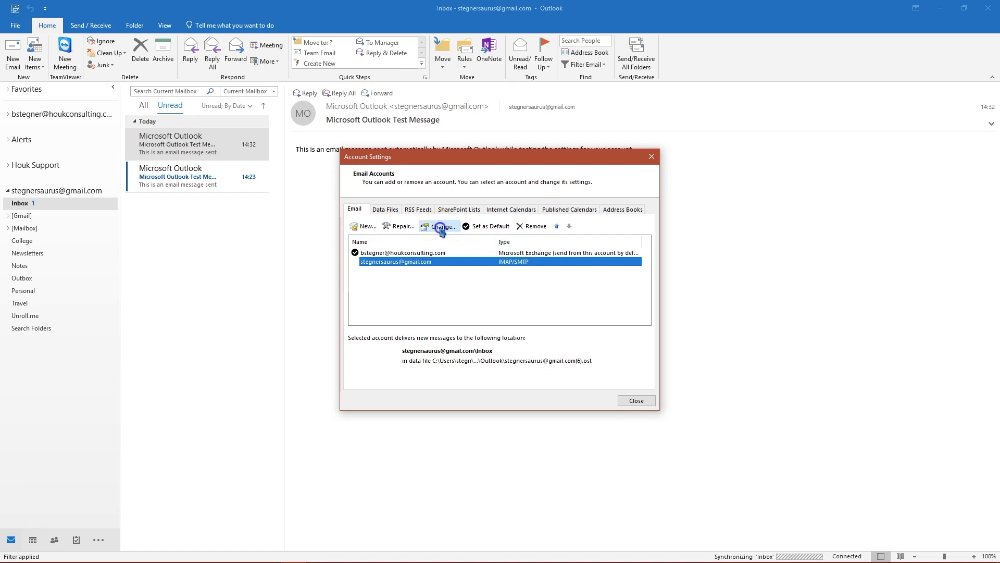
pyautogui.click(442, 226)
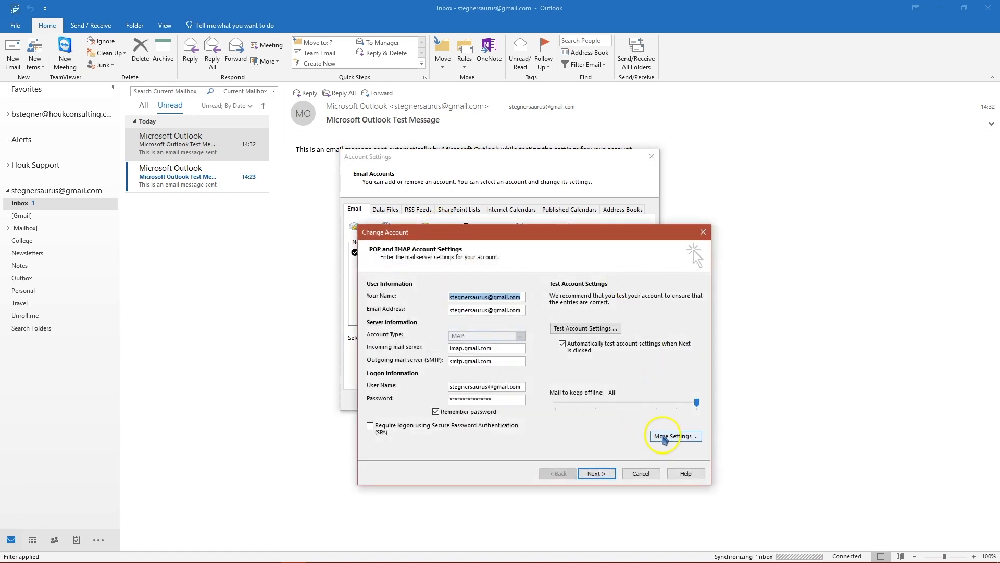
pyautogui.moveTo(699, 406)
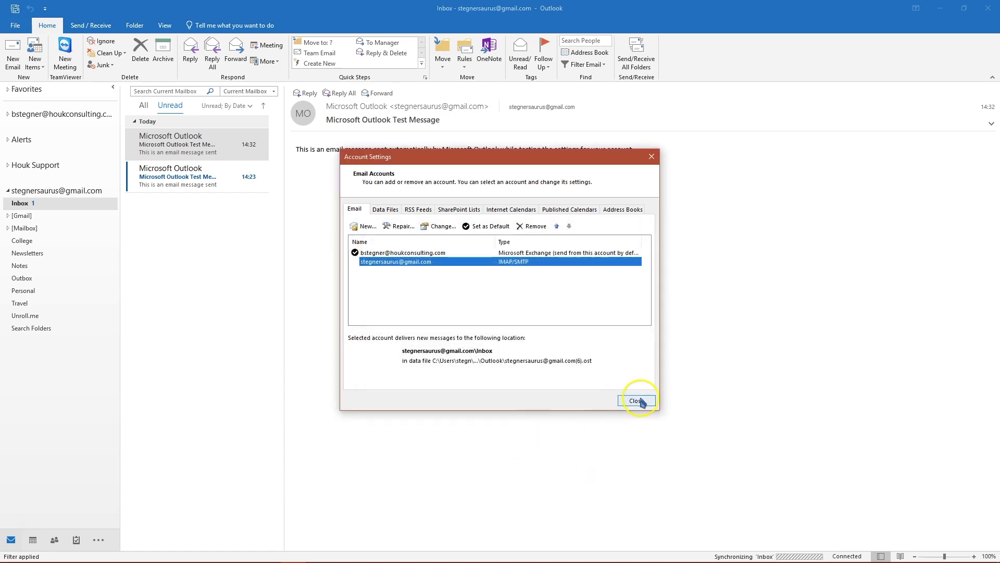
pyautogui.click(637, 400)
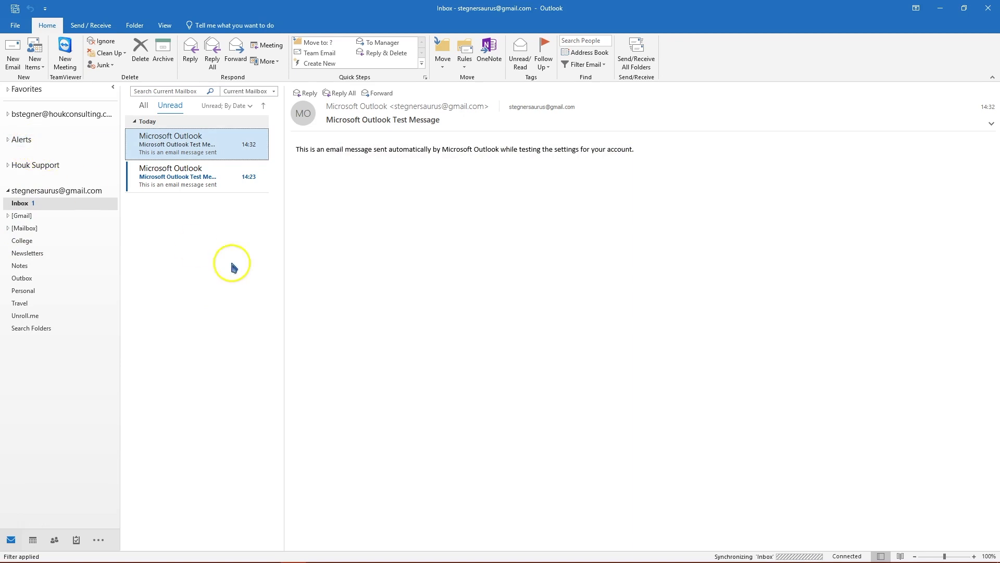
pyautogui.moveTo(224, 266)
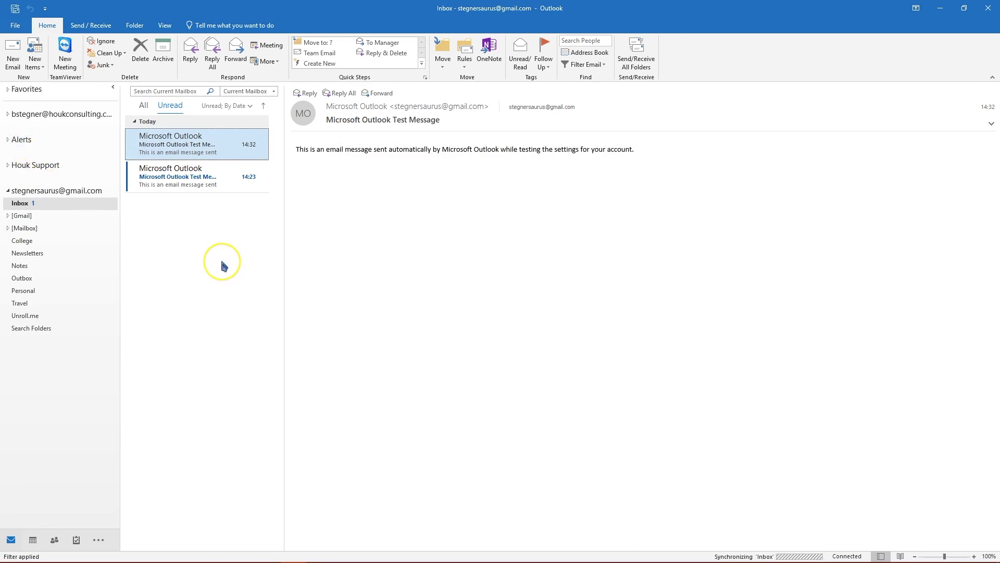
pyautogui.moveTo(224, 265)
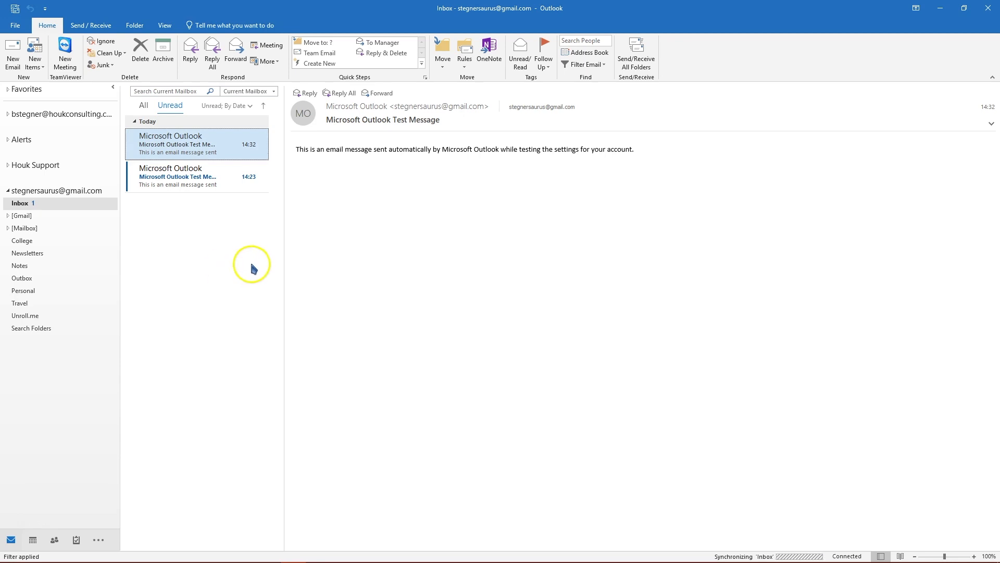
pyautogui.moveTo(249, 270)
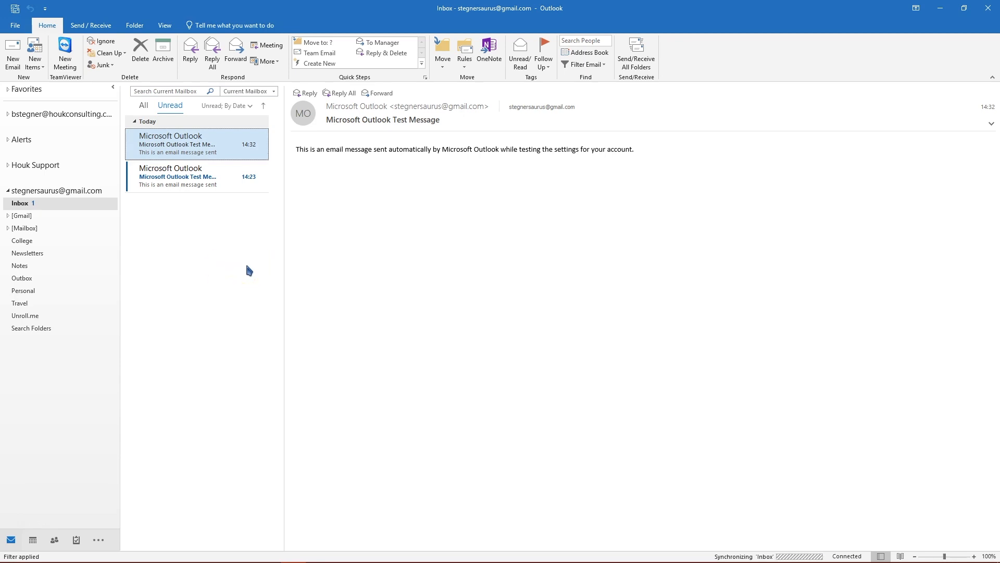